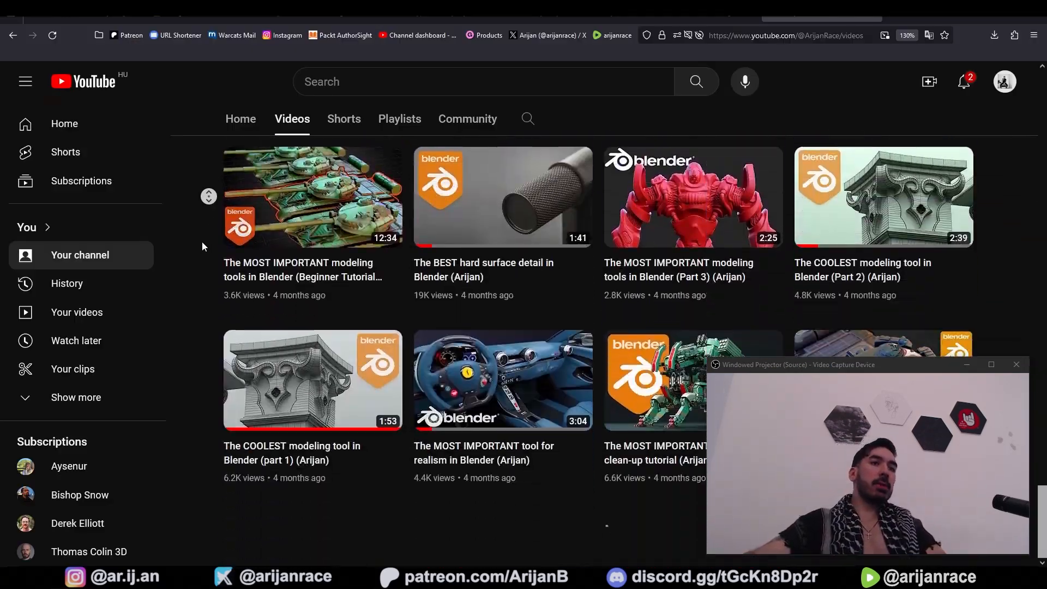
Step: Leave the YouTube channel videos and bring up Google results for 'paint NET'
left_click(282, 36)
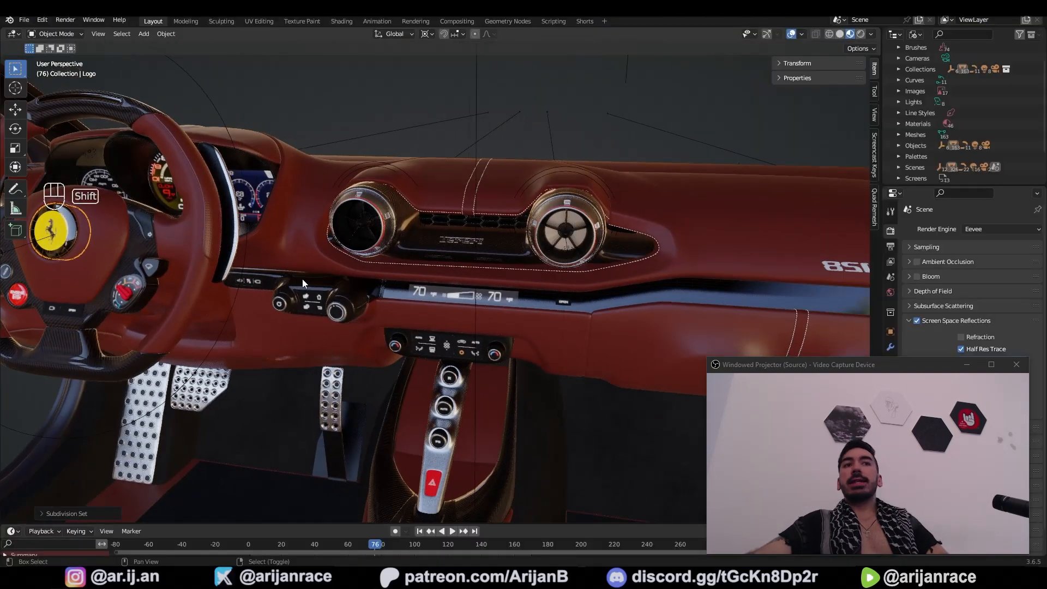
left_click_drag(301, 280, 360, 267)
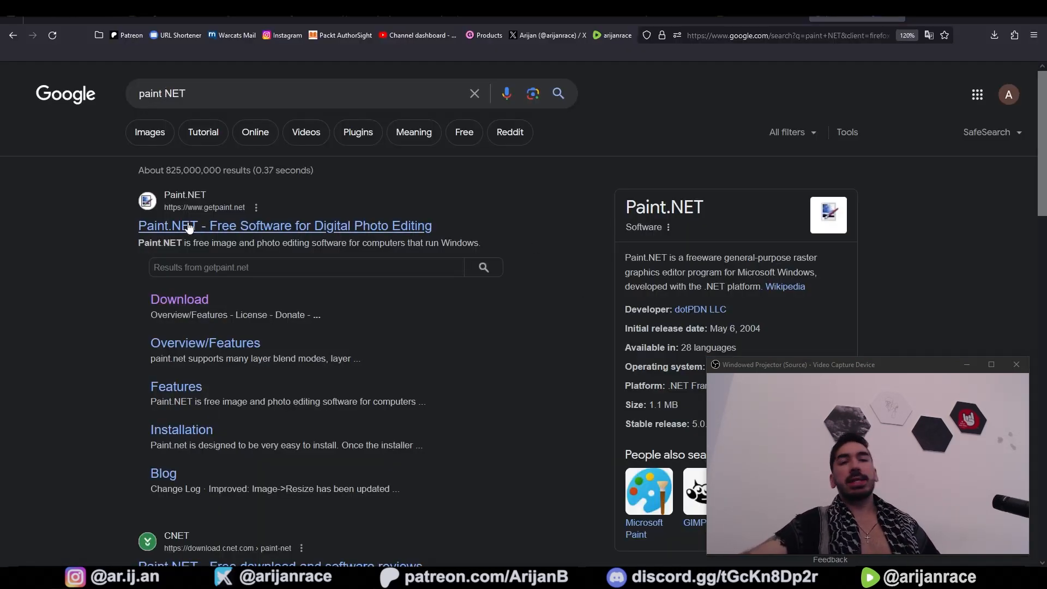
Step: Open the 'Paint.NET - Free Software for Digital Photo Editing' search result
left_click(285, 225)
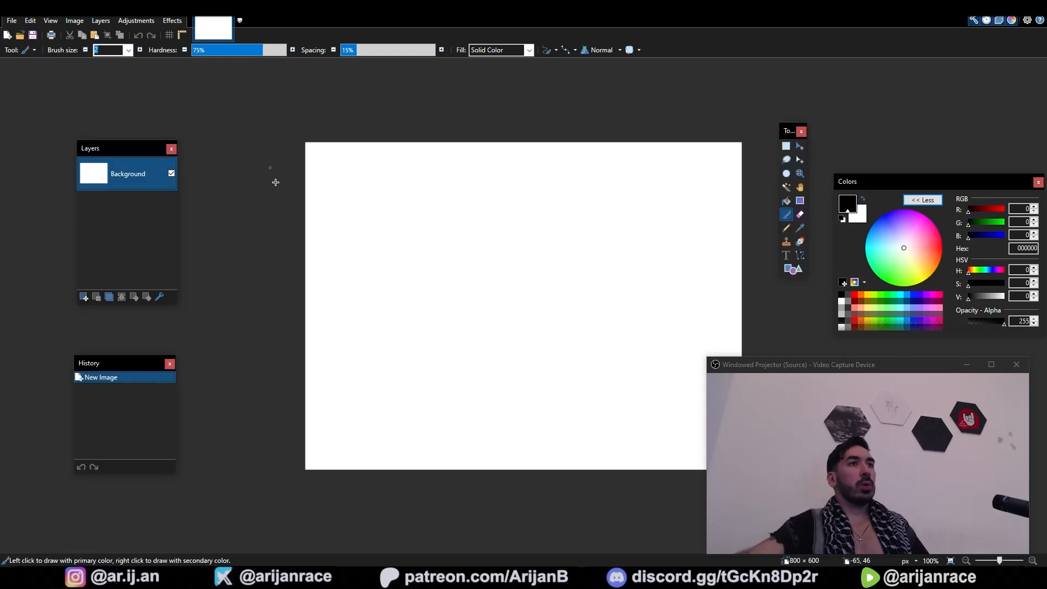
mouse_move(374, 270)
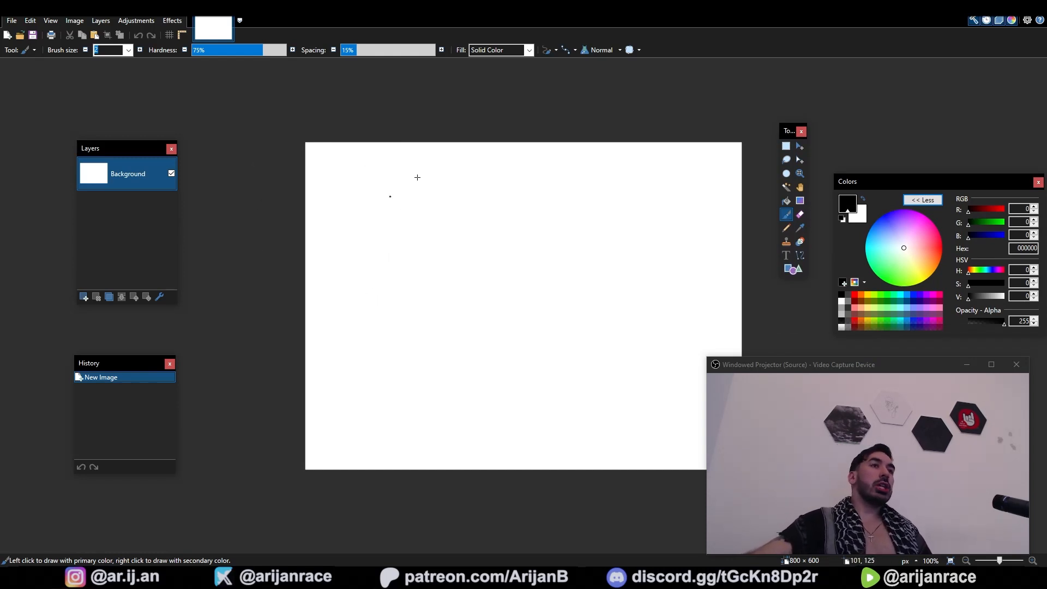
mouse_move(400, 288)
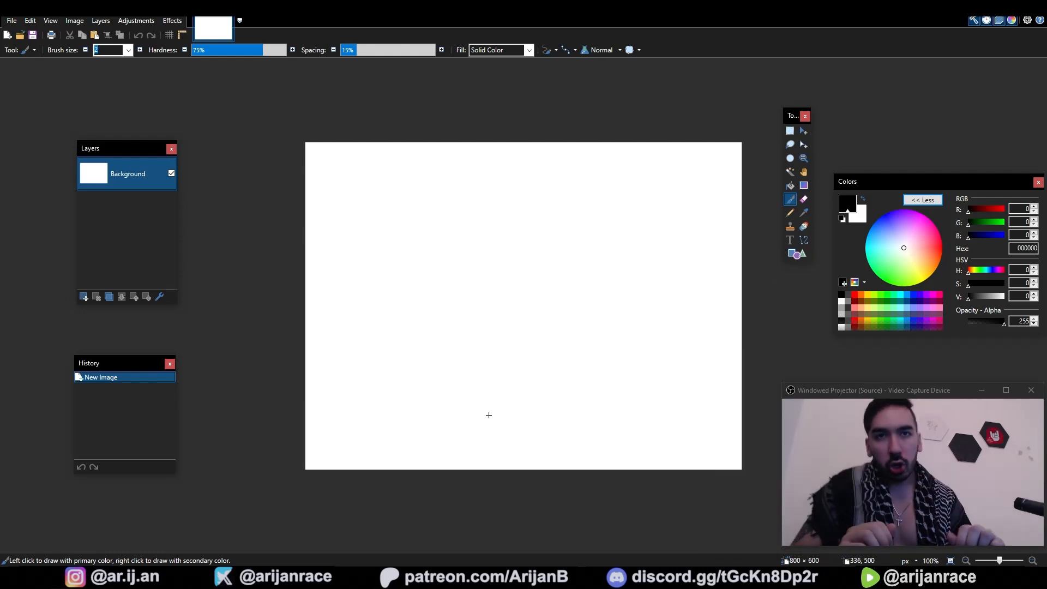
mouse_move(652, 249)
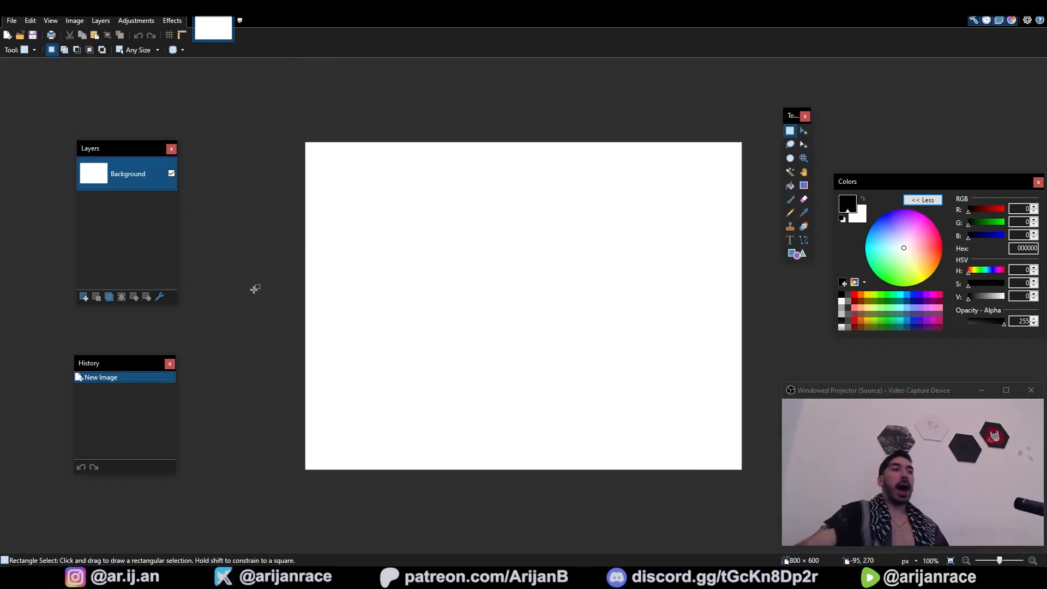
mouse_move(257, 277)
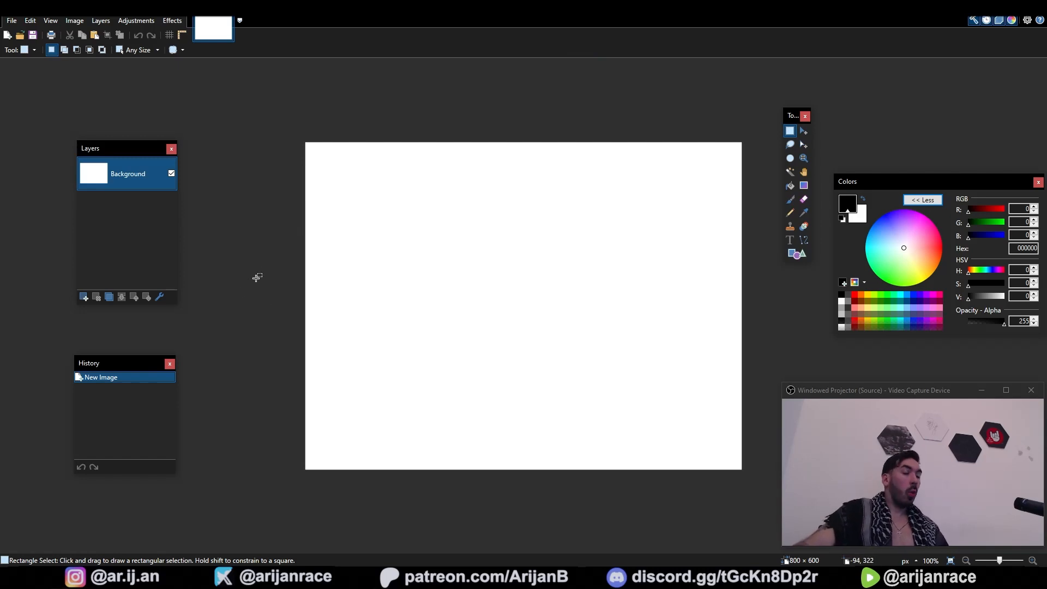
mouse_move(295, 152)
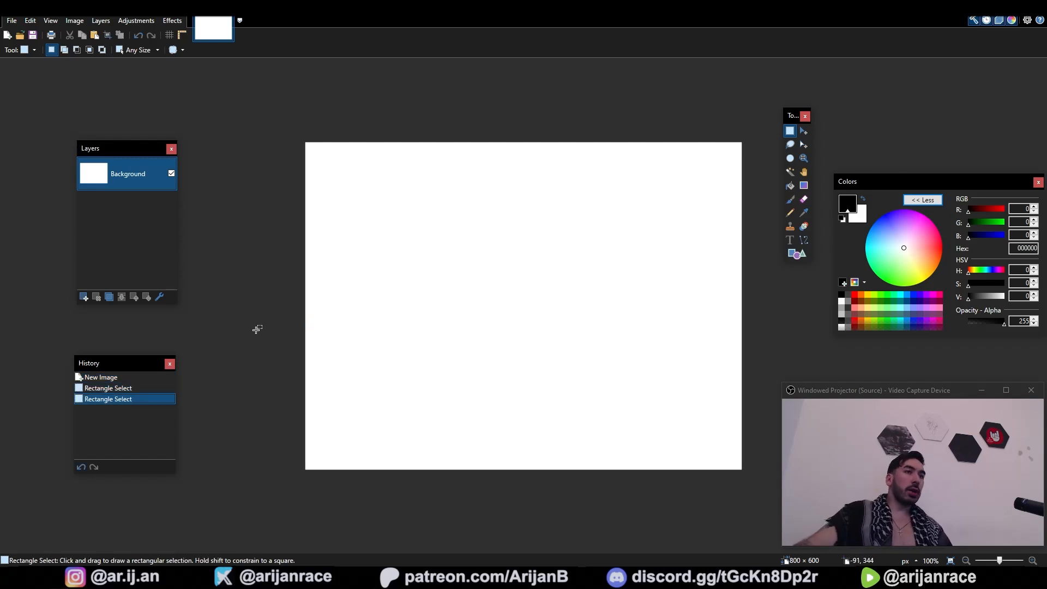
mouse_move(273, 324)
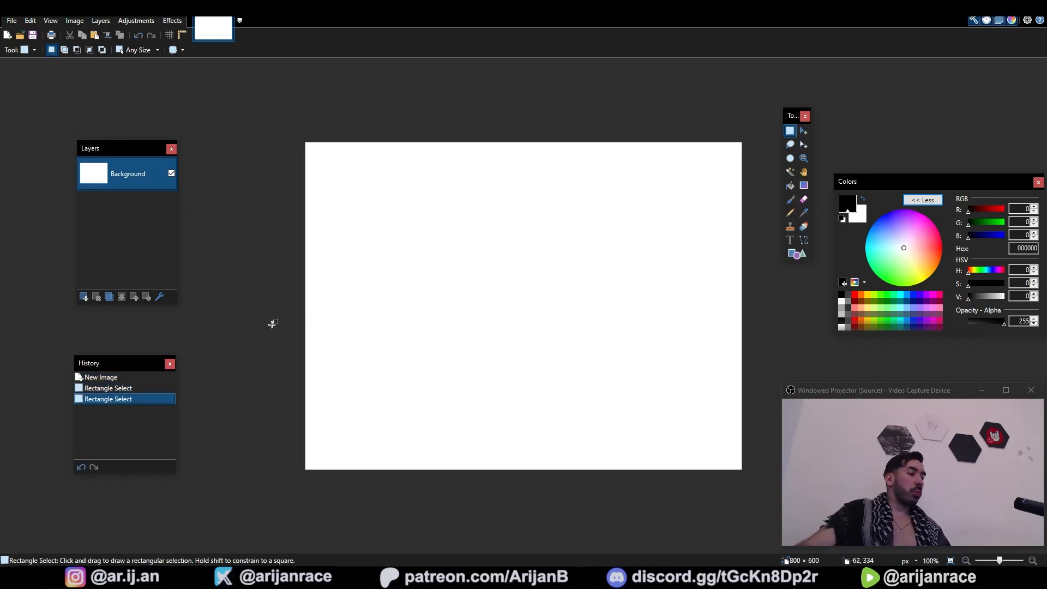
mouse_move(256, 236)
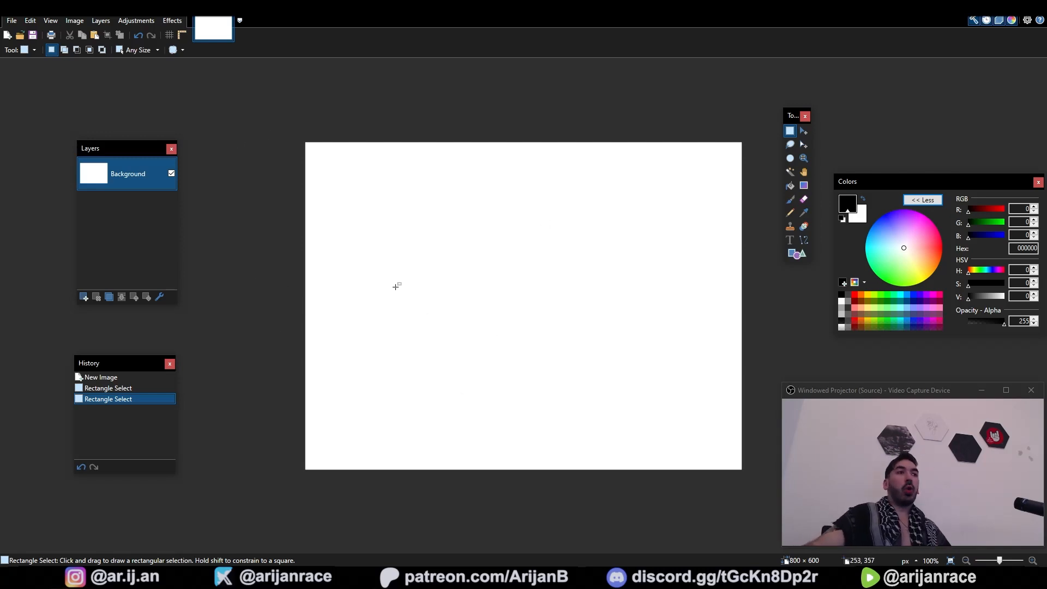
mouse_move(177, 360)
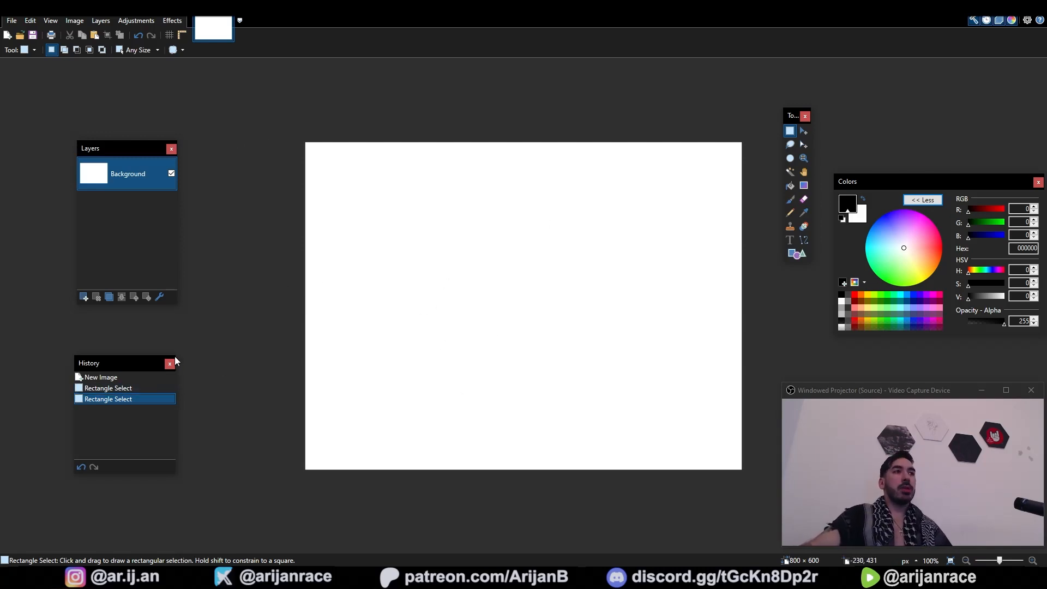
mouse_move(391, 328)
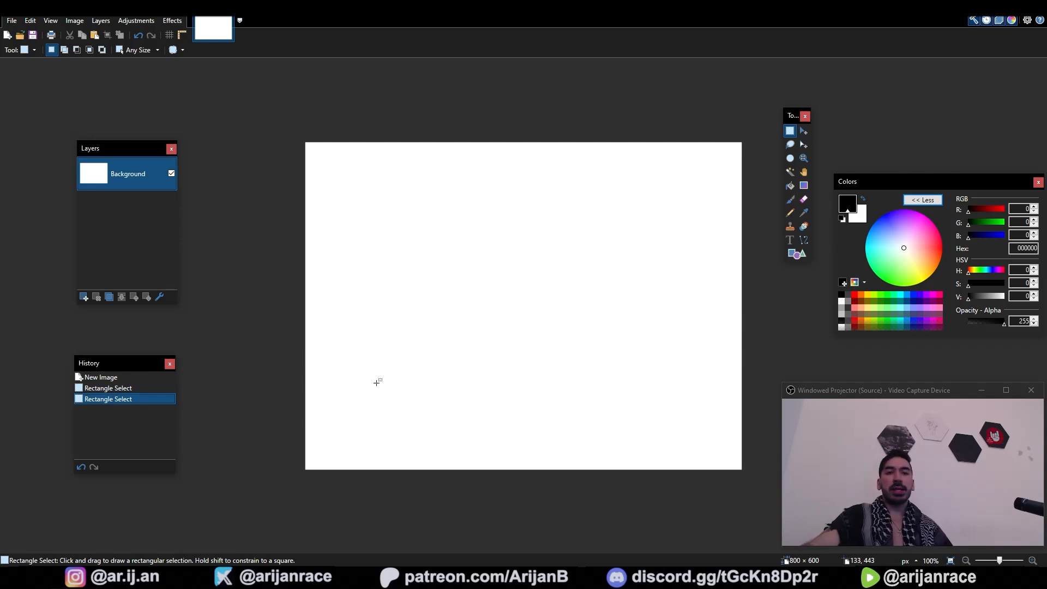
mouse_move(347, 381)
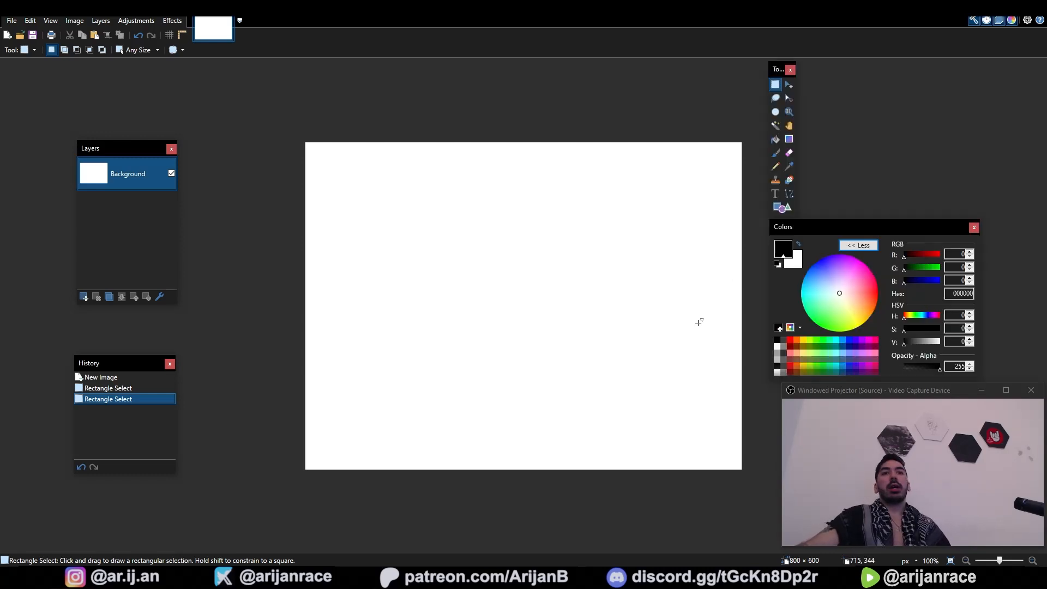
mouse_move(722, 166)
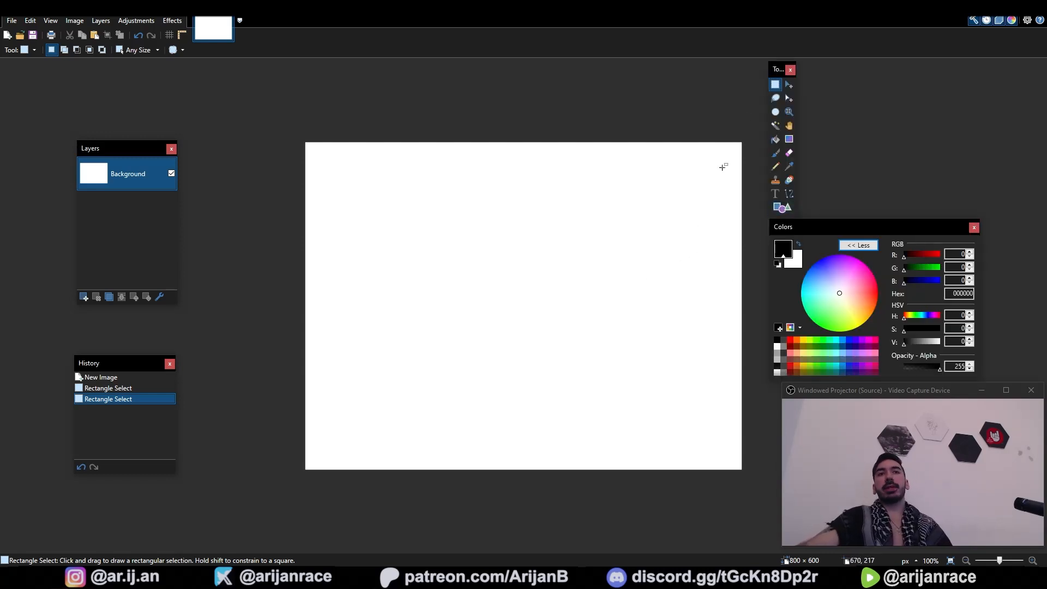
Step: Move the Colors window next to the canvas and restore the Tools window
left_click_drag(778, 69, 252, 226)
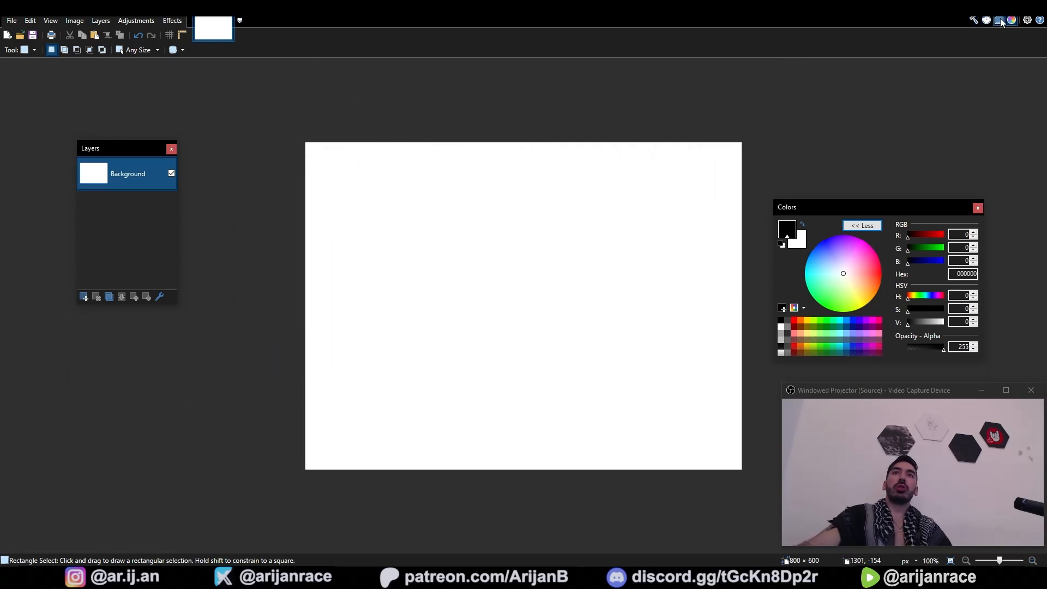
left_click(997, 20)
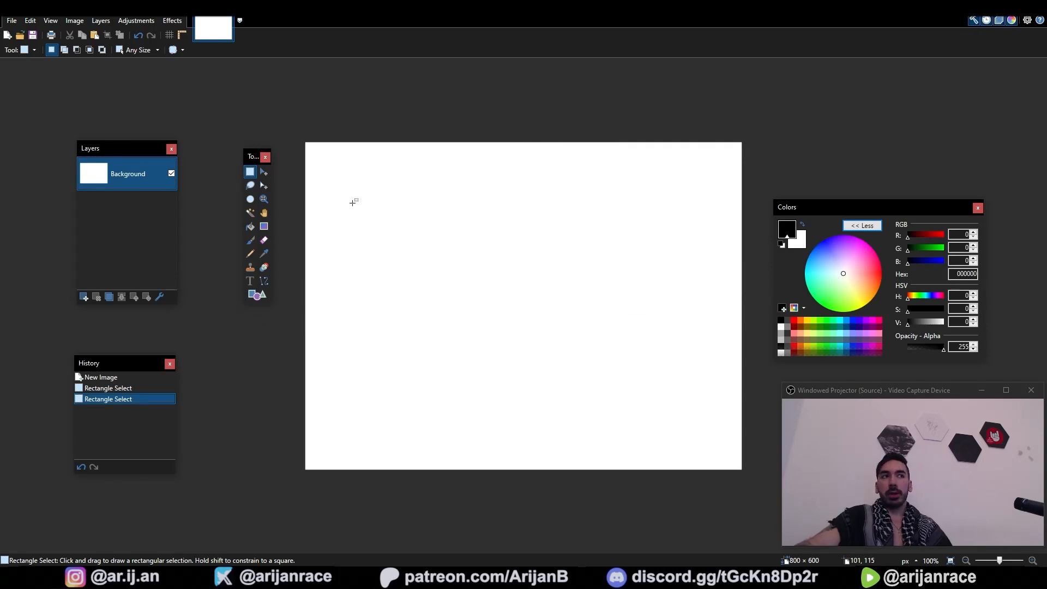
Step: Paint test strokes with a size-30 paintbrush while varying hardness and spacing
left_click(249, 241)
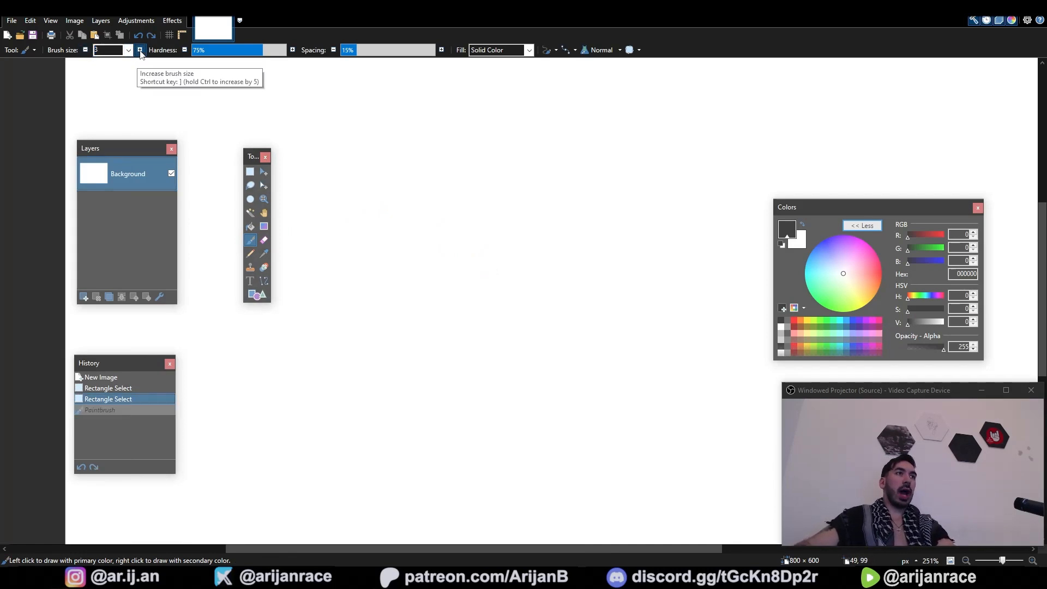
left_click(140, 49)
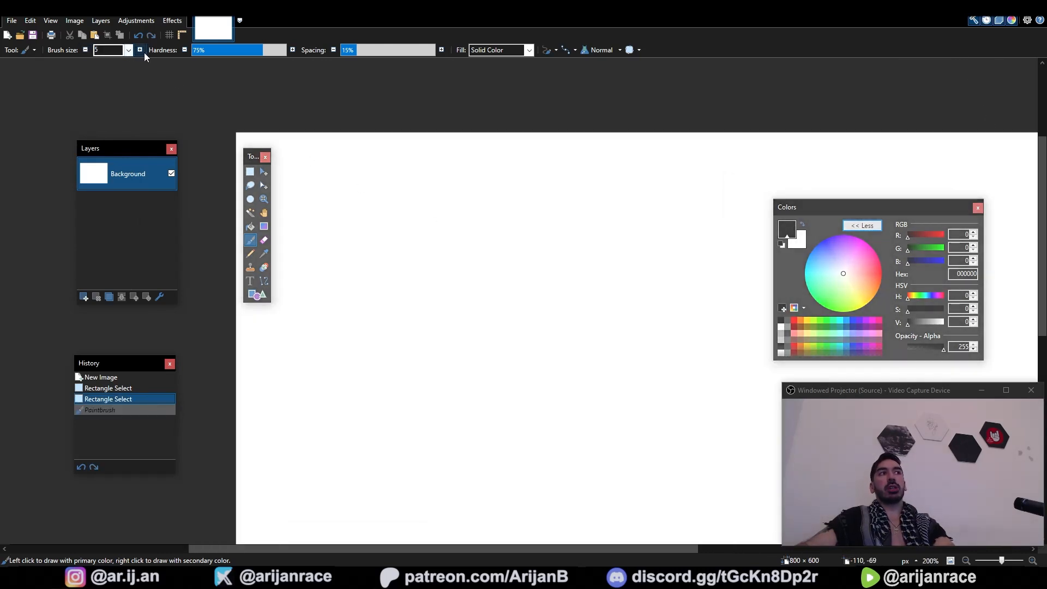
left_click_drag(314, 224, 386, 324)
type("30")
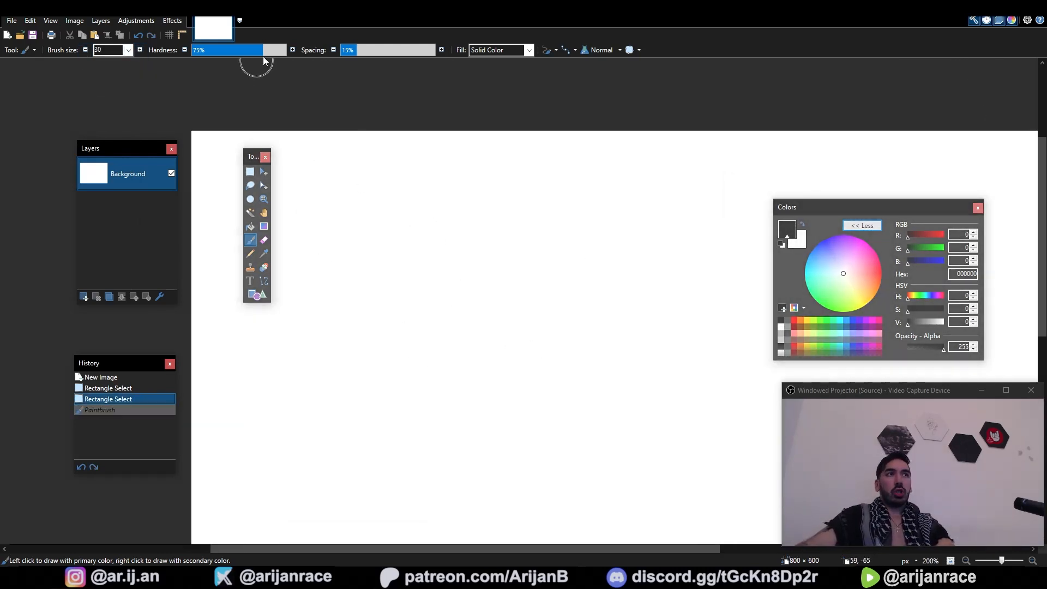
left_click_drag(255, 49, 193, 50)
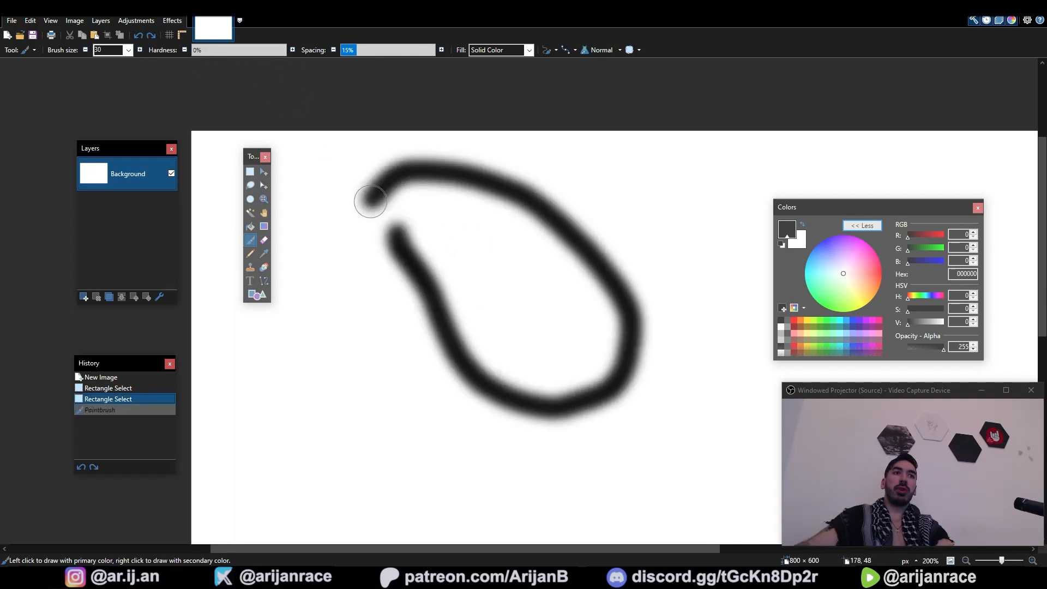
left_click_drag(371, 200, 734, 461)
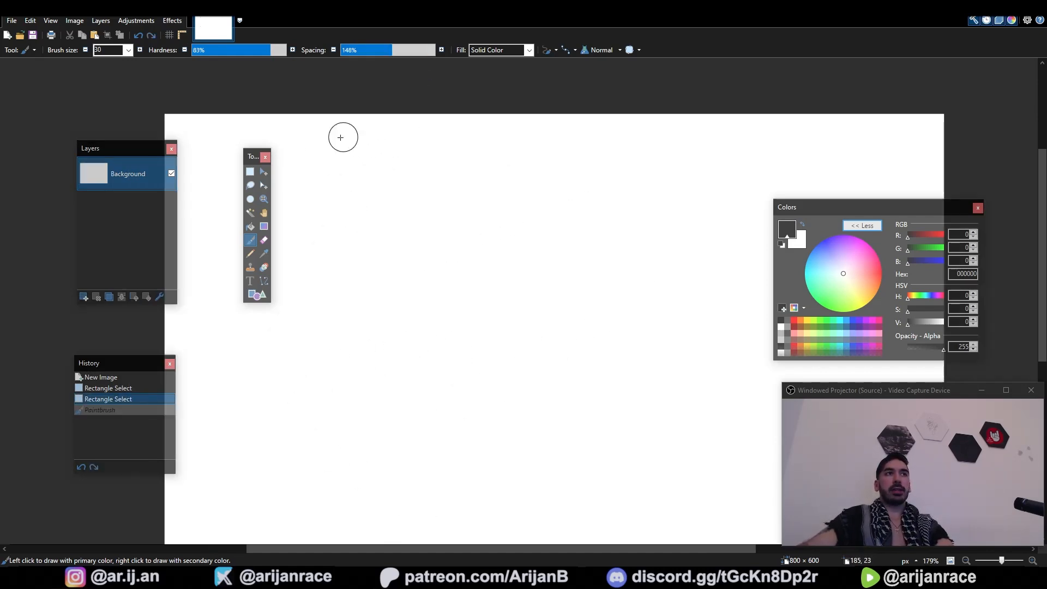
left_click_drag(342, 134, 400, 307)
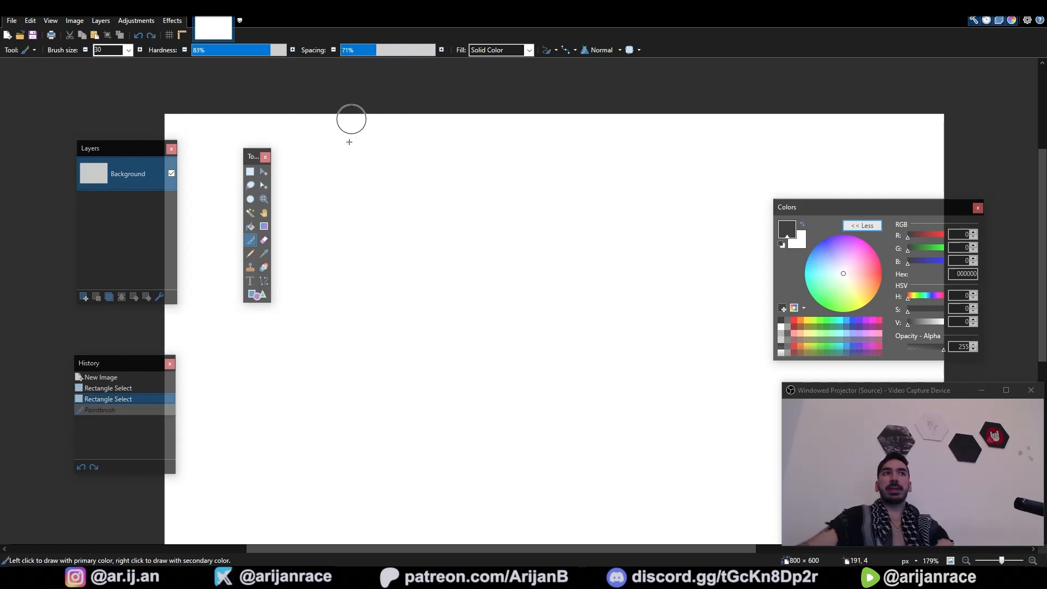
left_click_drag(361, 170, 527, 441)
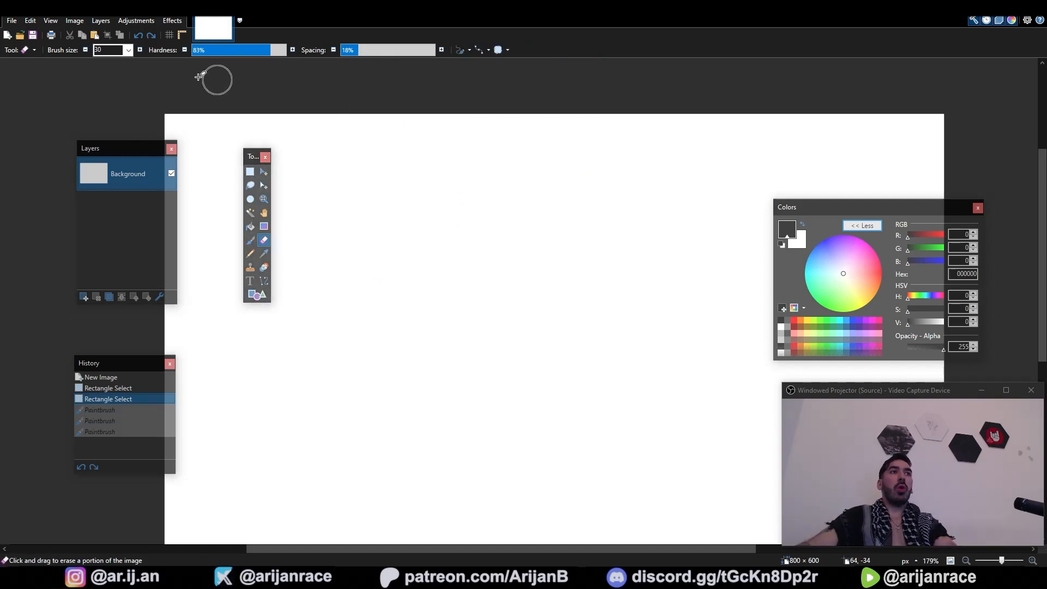
mouse_move(556, 118)
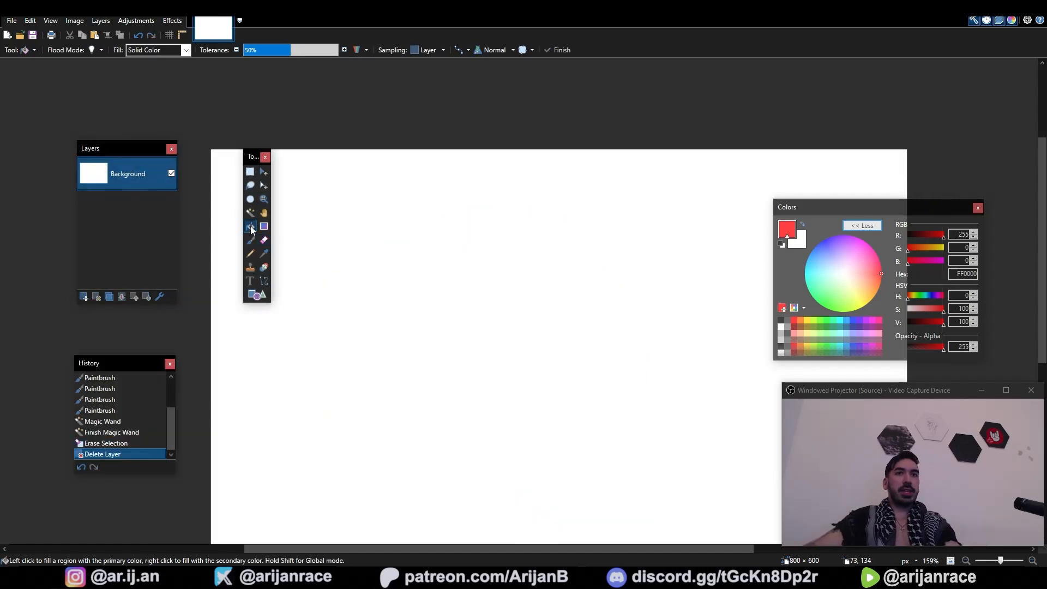
Step: Bucket-fill the background around the stripes red at 100% tolerance, then select the lime-green stripe
left_click(470, 279)
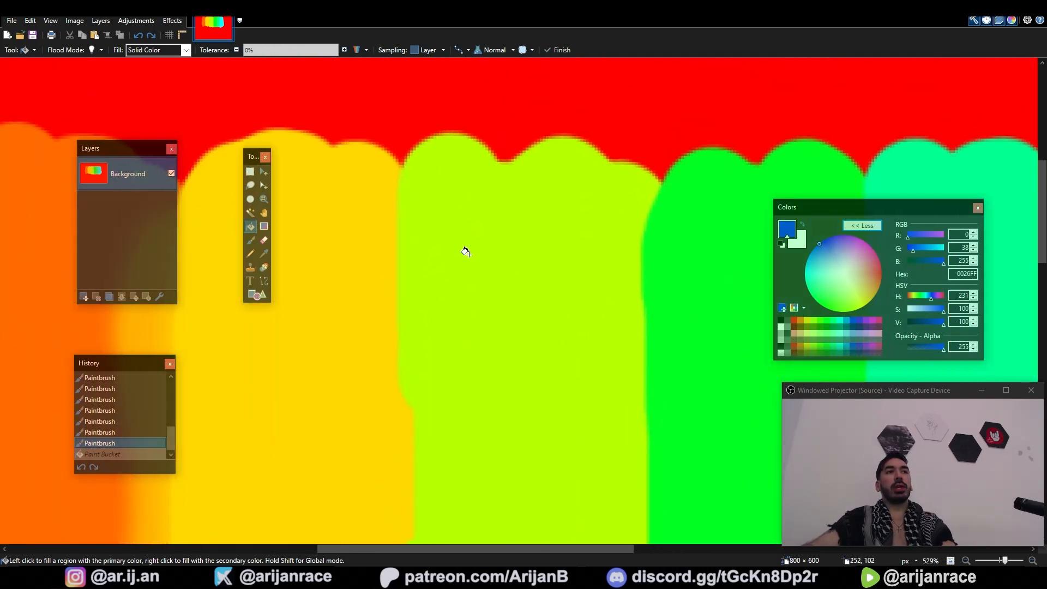
left_click(491, 268)
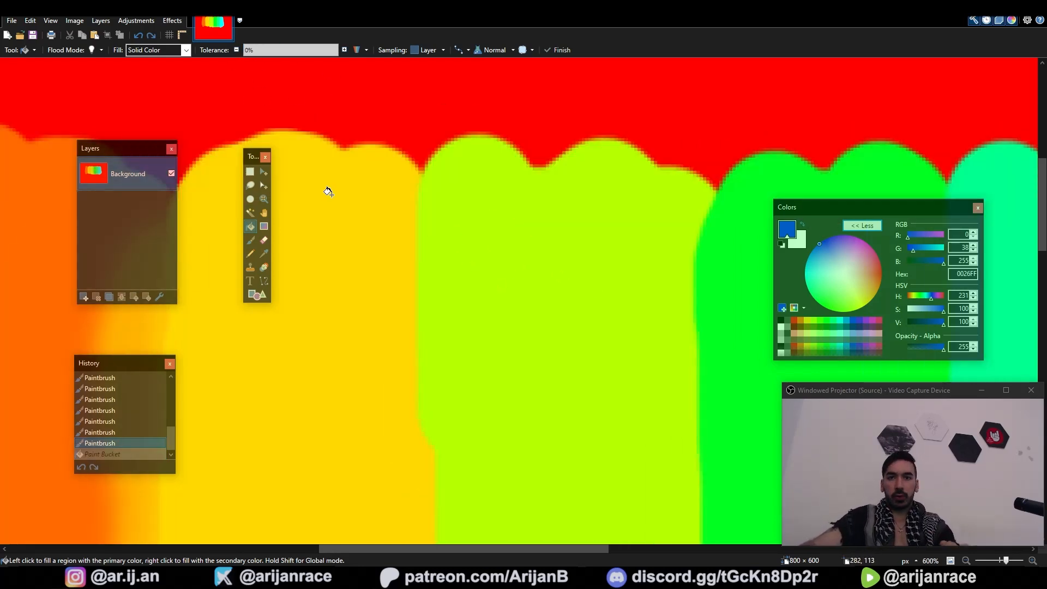
left_click(568, 239)
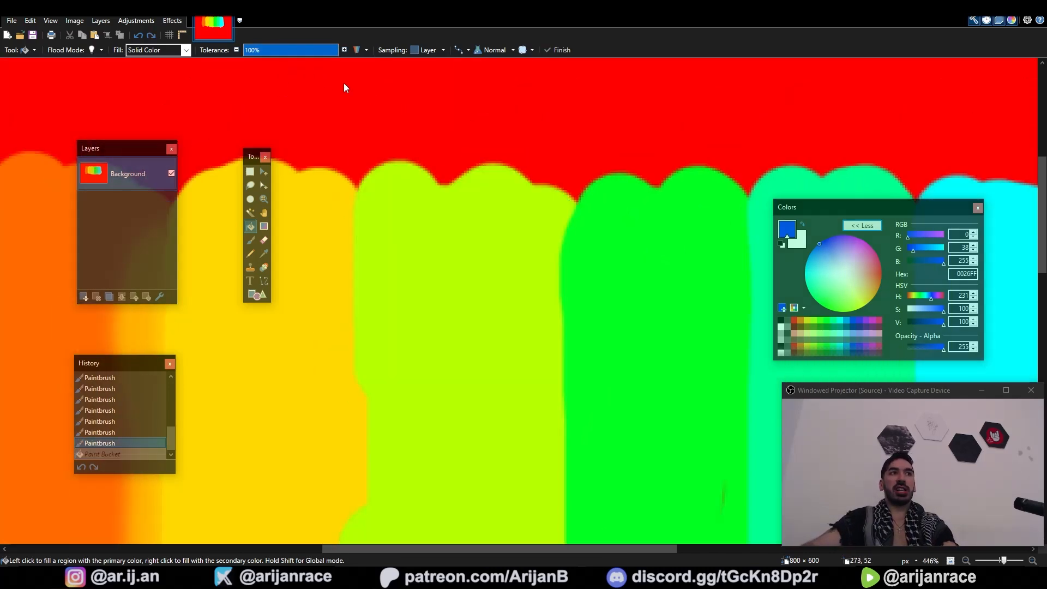
left_click(468, 264)
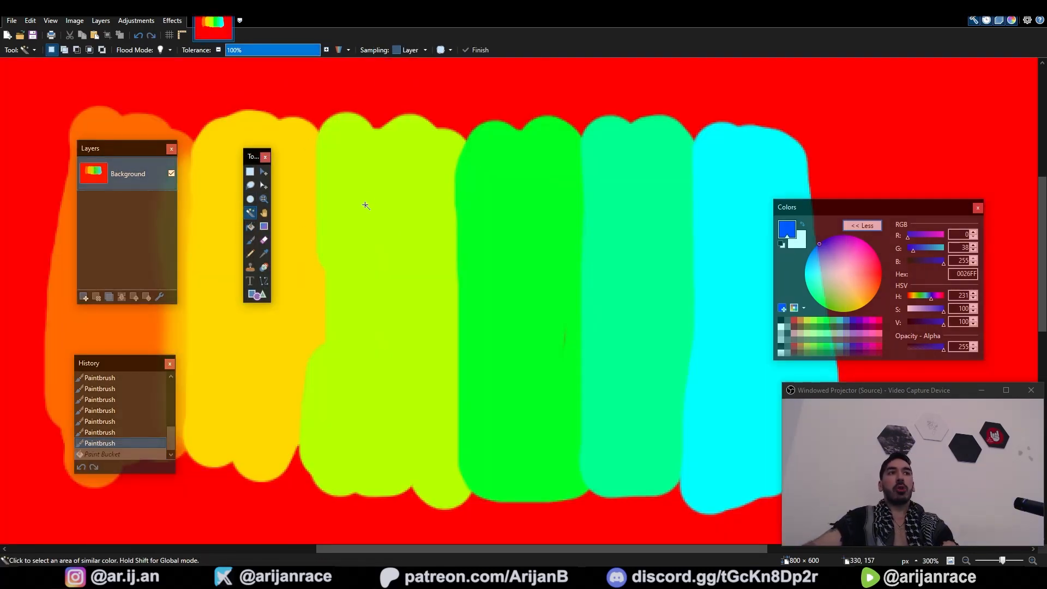
left_click(364, 205)
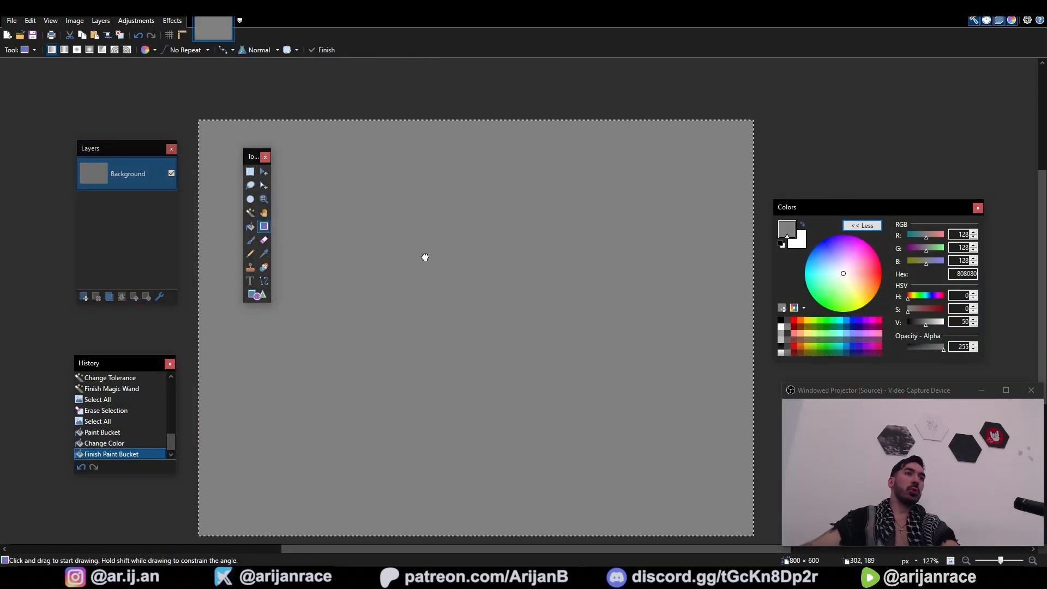
Step: Choose blue as the secondary and red as the primary painting colour
left_click_drag(372, 291, 685, 298)
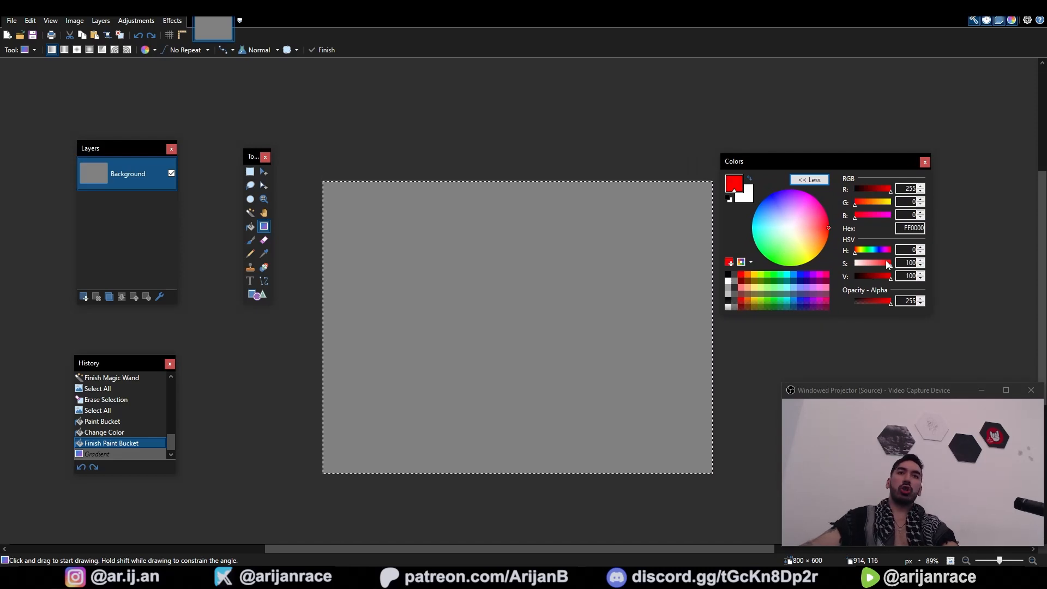
left_click(798, 235)
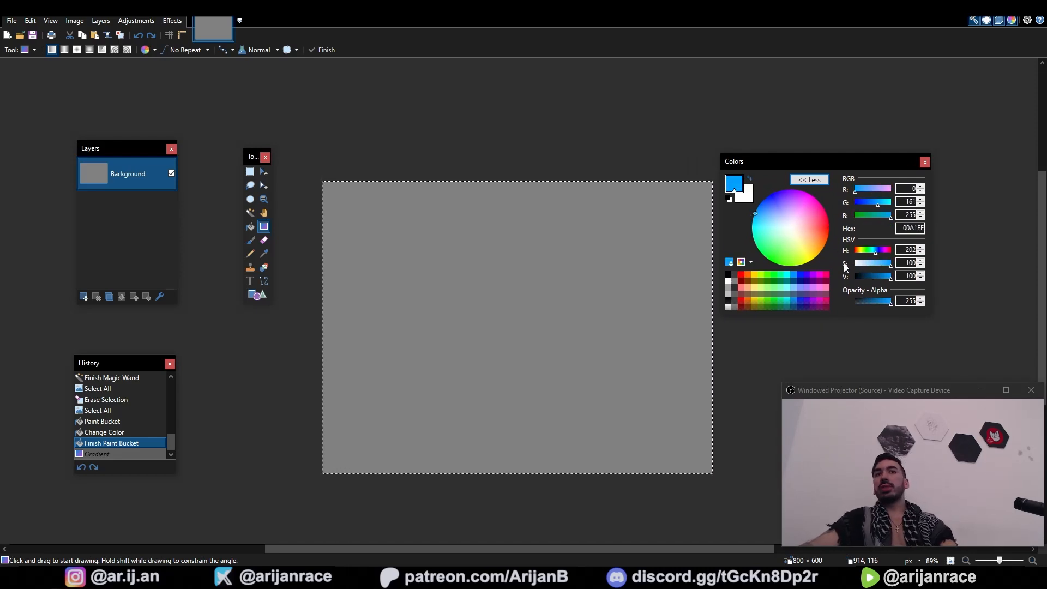
left_click(806, 275)
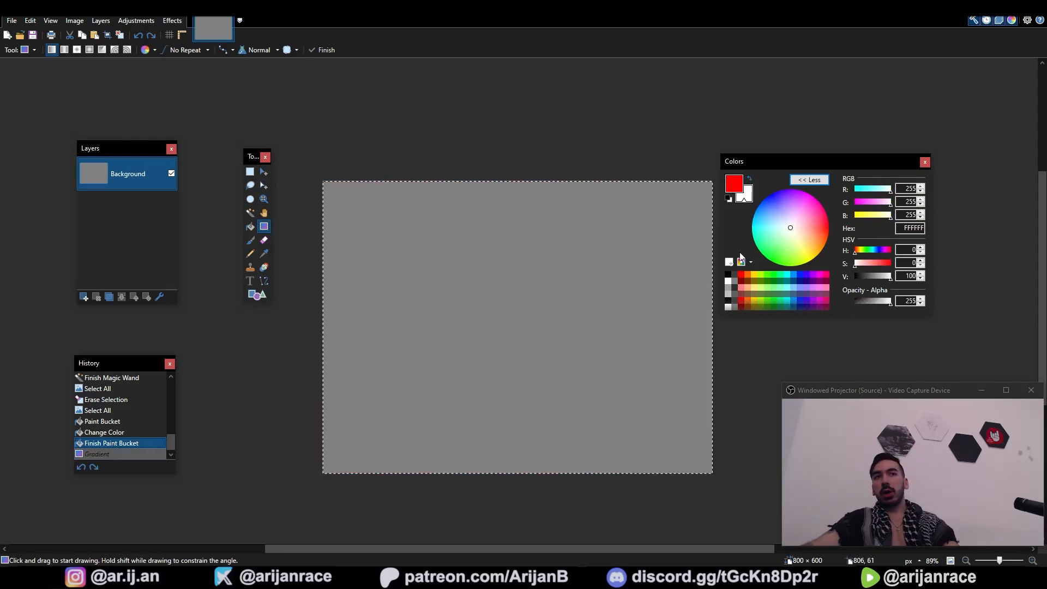
Step: Draw a radial red-to-blue gradient and set its repeat mode to Repeat Wrapped
left_click_drag(397, 304, 568, 304)
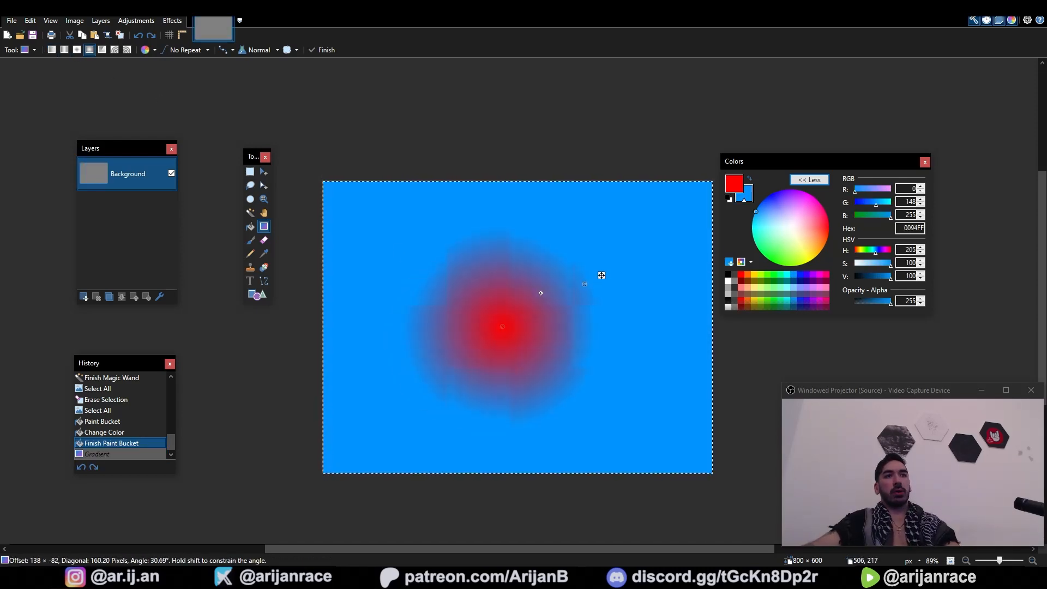
left_click_drag(541, 292, 676, 180)
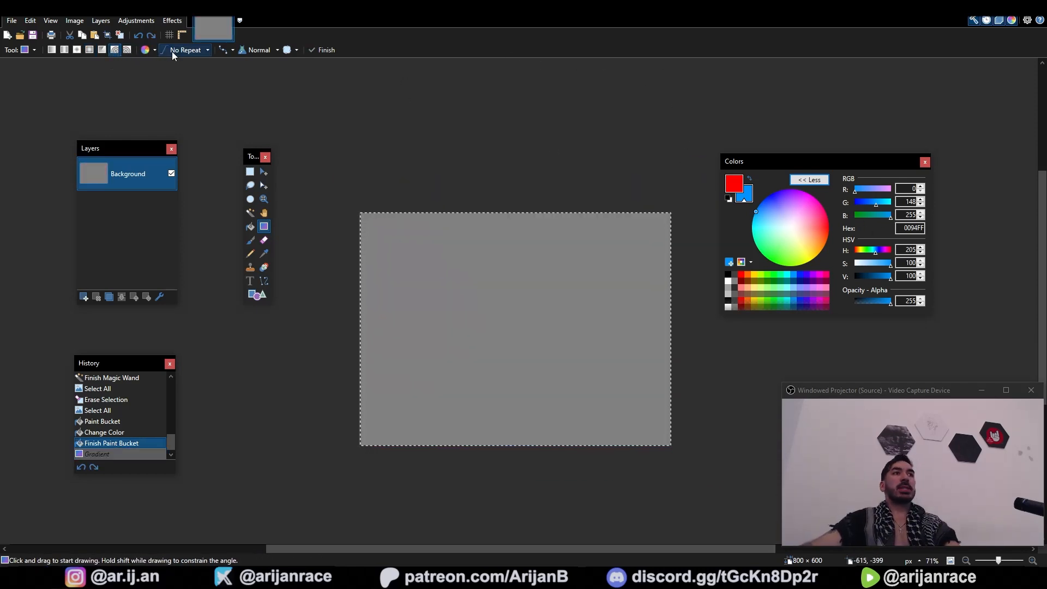
left_click(189, 50)
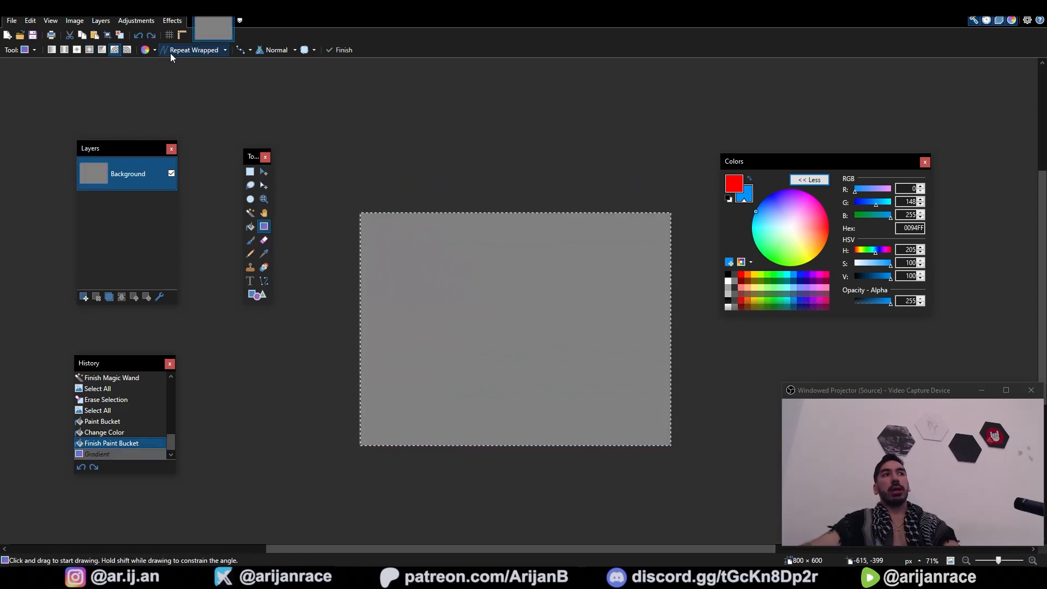
left_click_drag(512, 336, 530, 325)
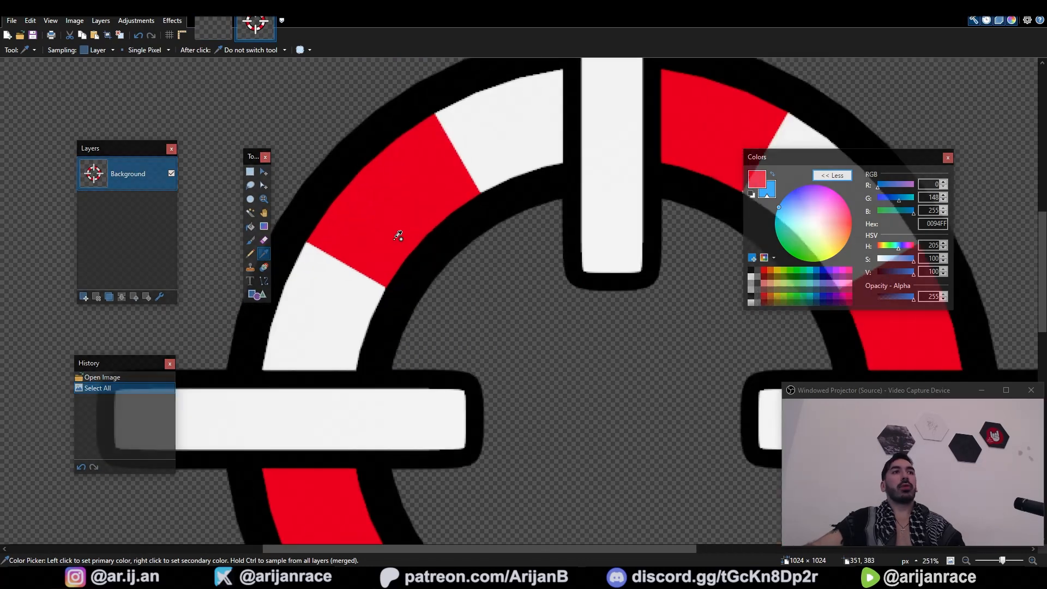
mouse_move(427, 204)
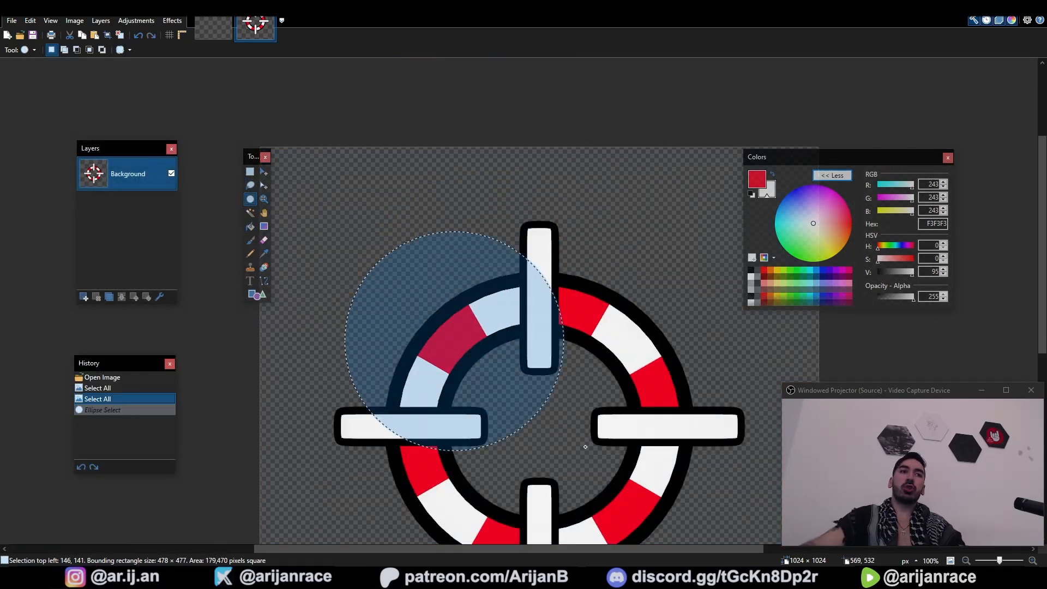
Step: Try adding text to the crosshair icon, then move on to the Line/Curve tool
left_click(250, 280)
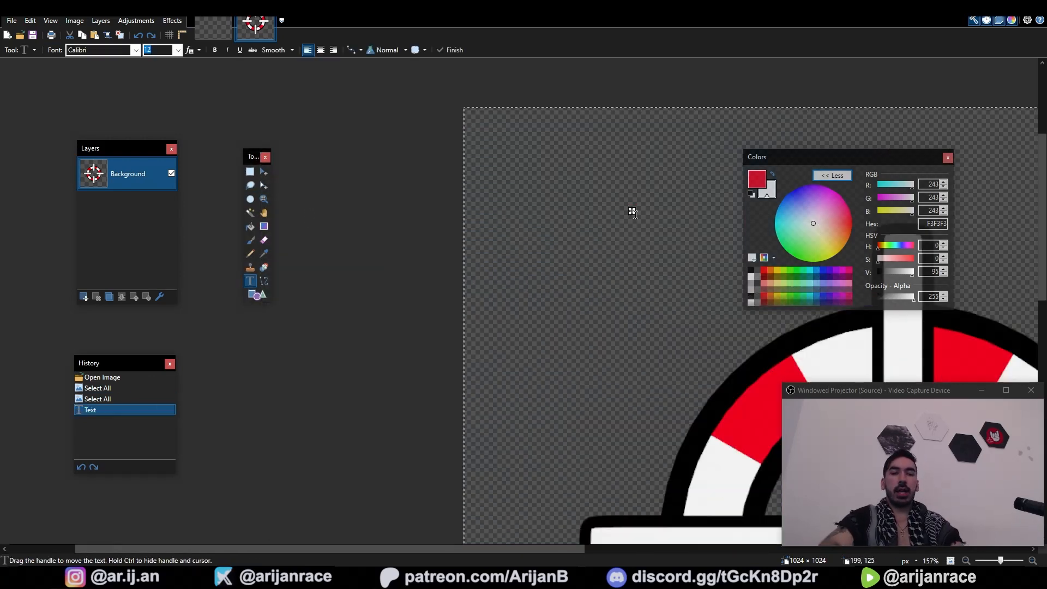
left_click(135, 50)
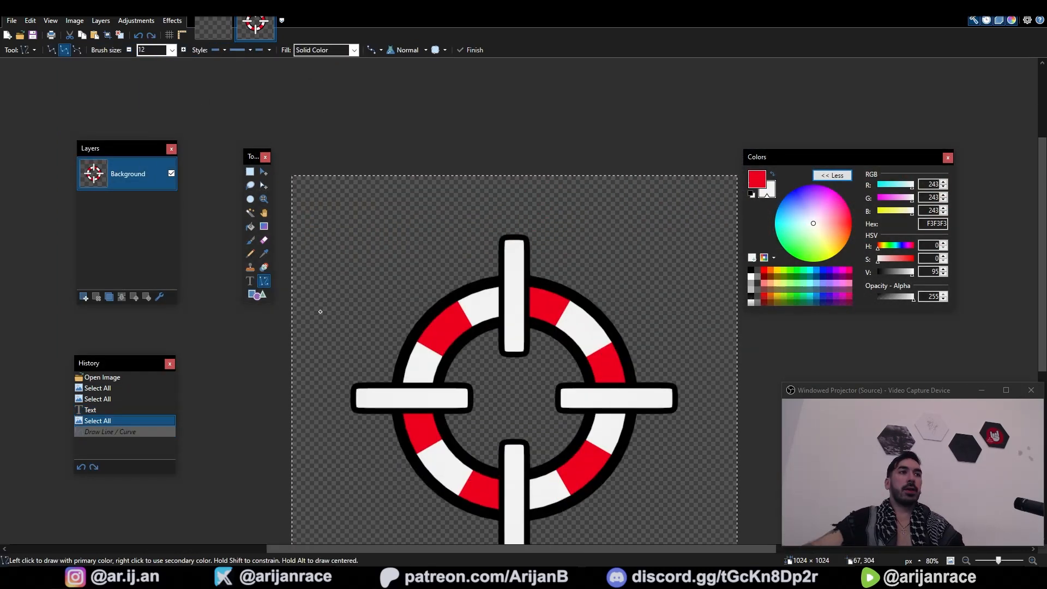
Step: Draw a curved line above the icon, remove its arrowheads, and finish it dotted green
left_click_drag(347, 342, 491, 220)
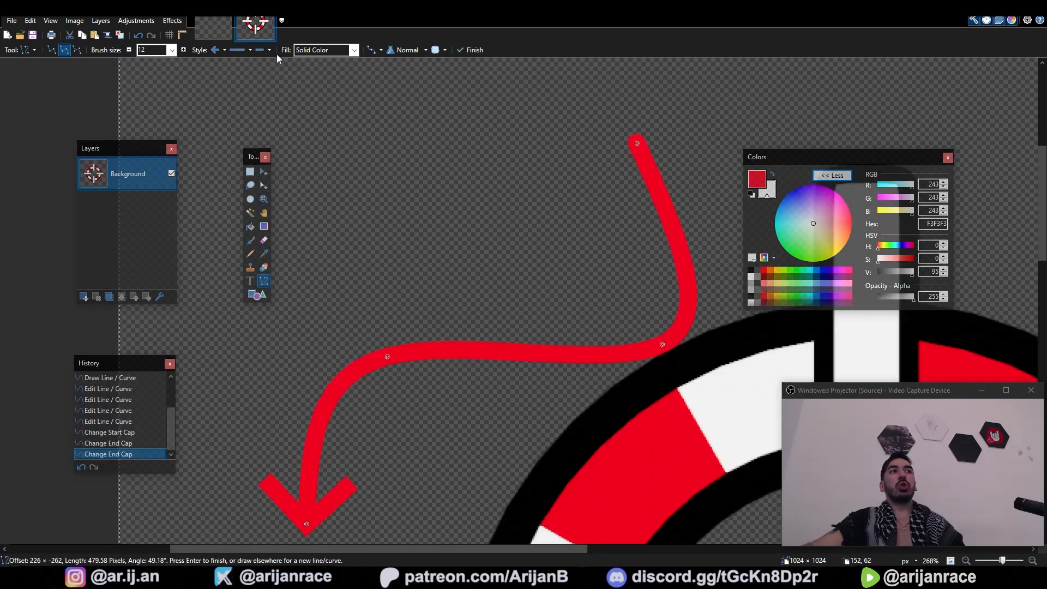
left_click(261, 50)
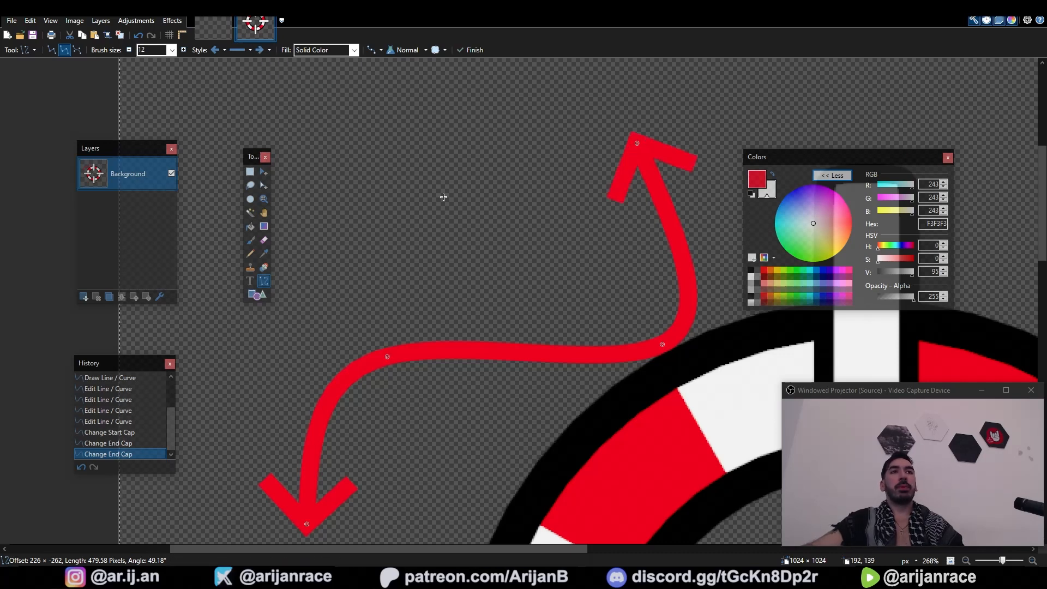
left_click(217, 50)
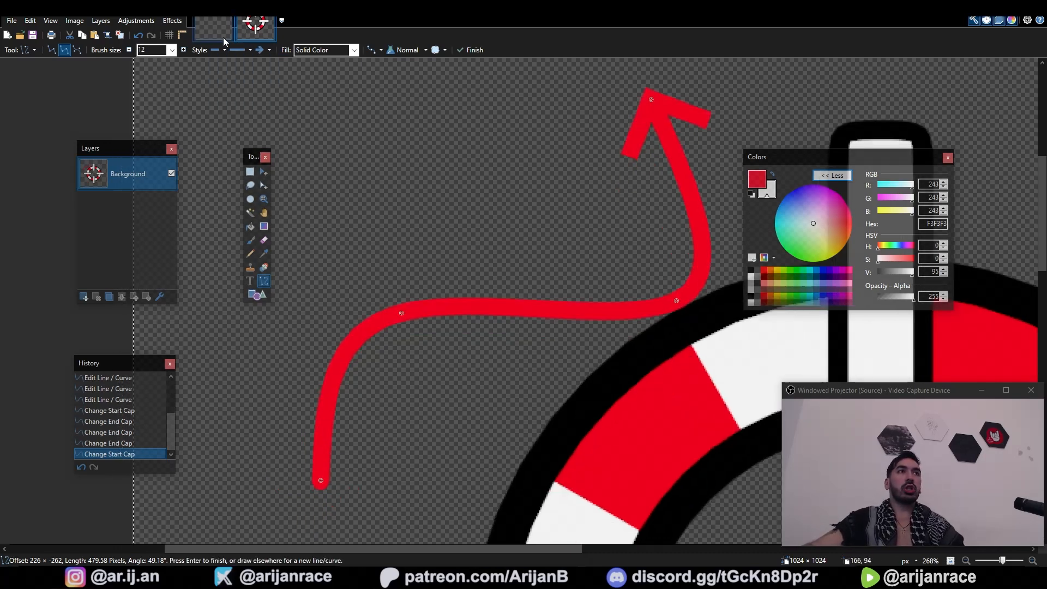
left_click(246, 50)
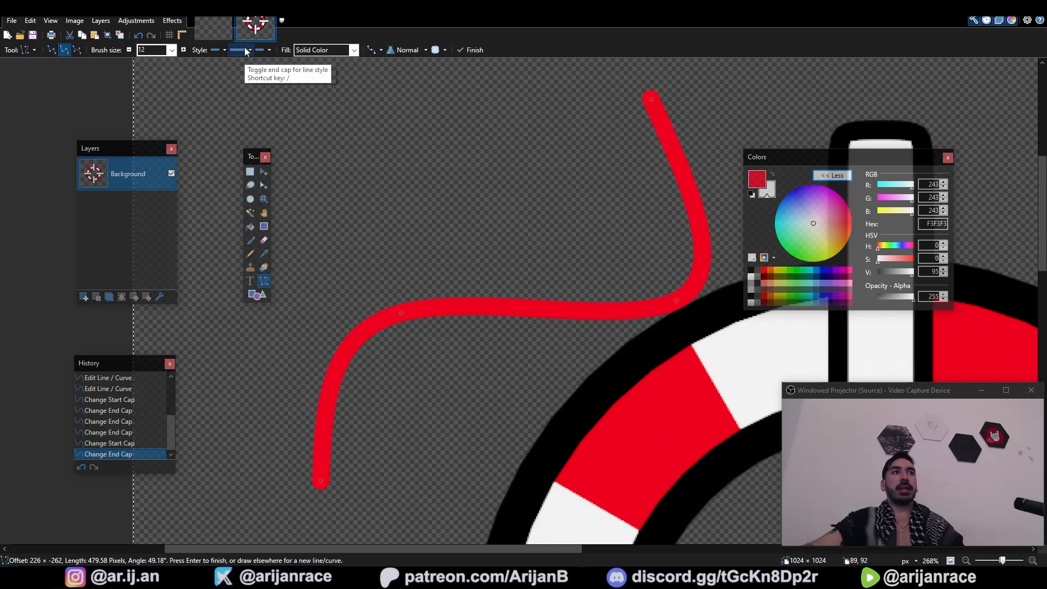
left_click(263, 76)
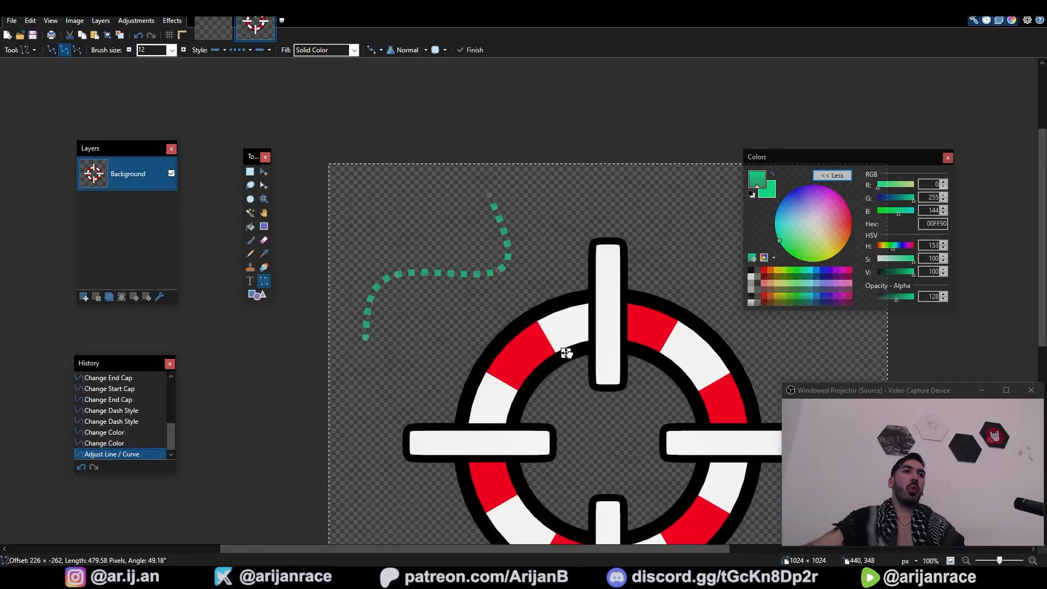
left_click(250, 172)
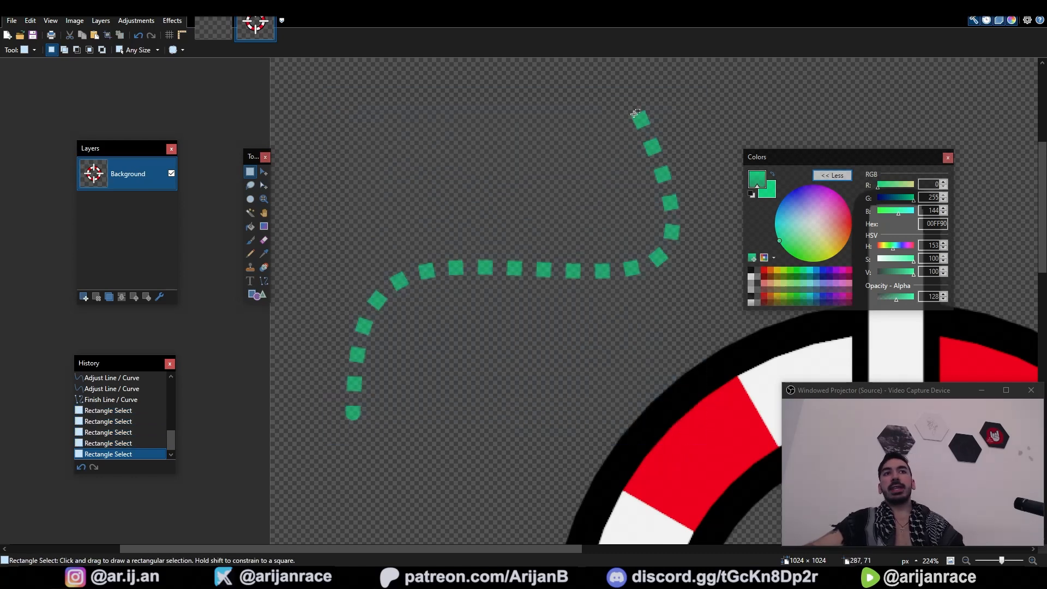
Step: Select an area around the green line, browse the Effects menu, then select the whole image
left_click_drag(634, 114, 332, 347)
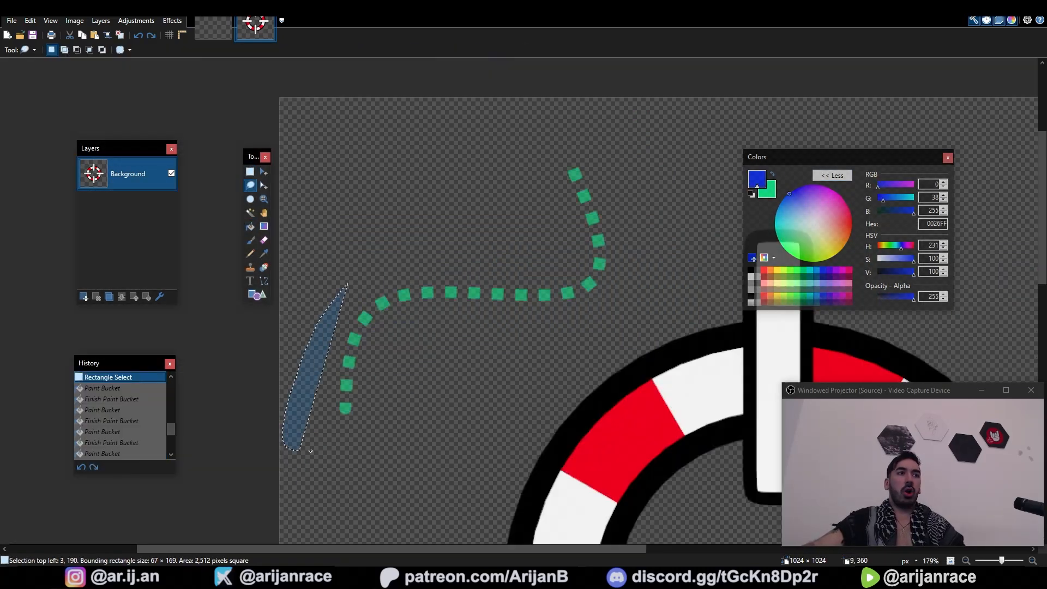
left_click(171, 20)
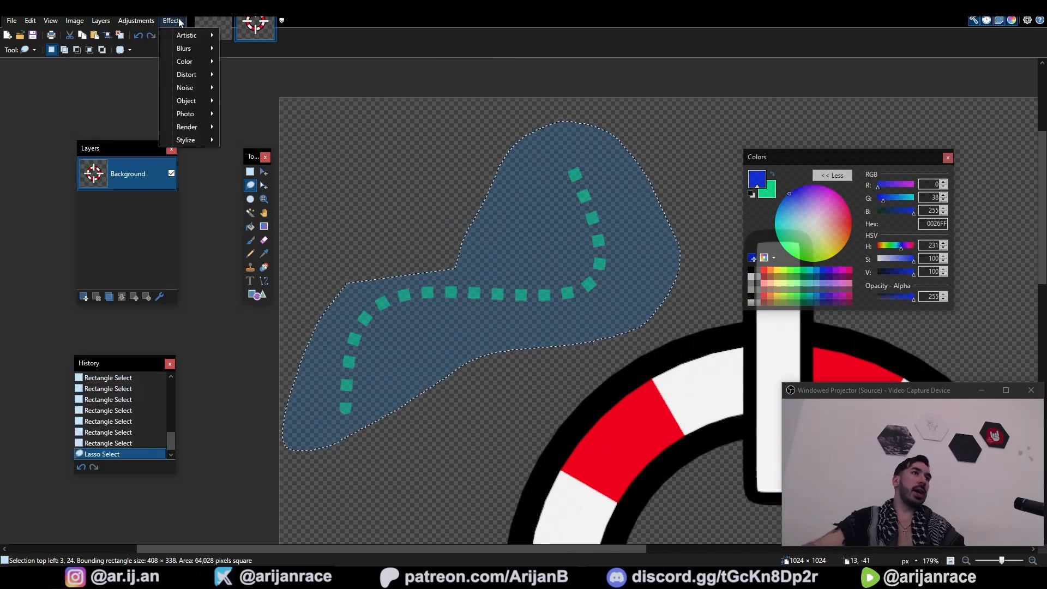
left_click(185, 61)
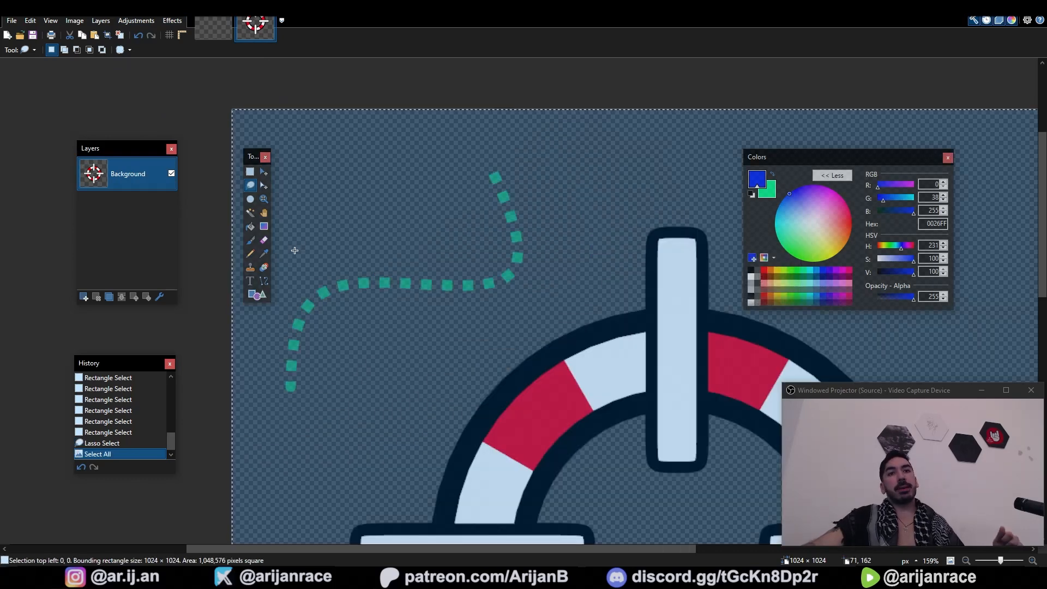
mouse_move(421, 221)
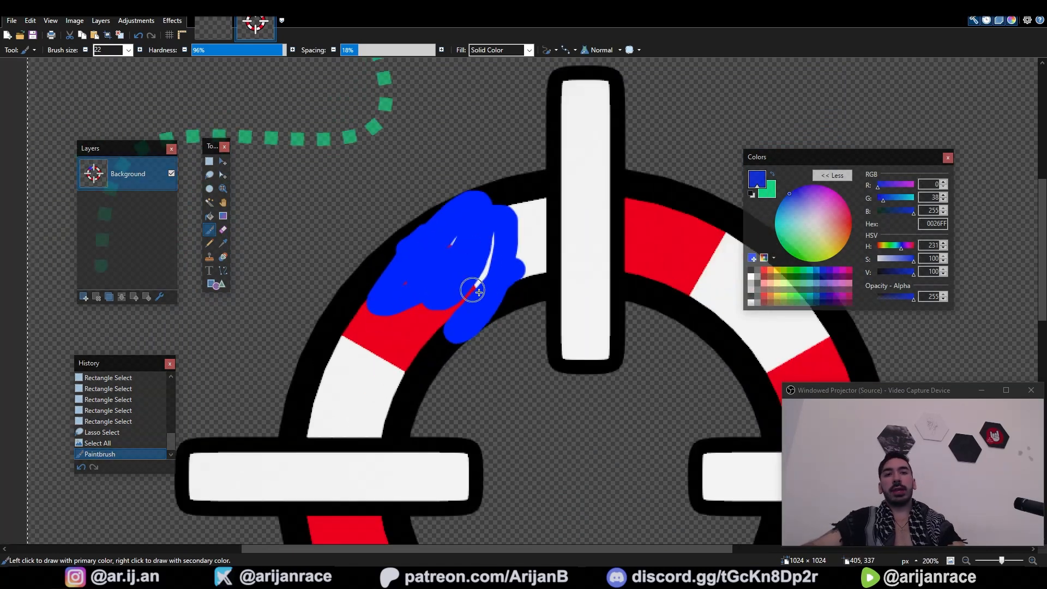
Step: Undo the blue scribble, add a new layer, and set its blend mode to Xor at opacity 255
key("ctrl+z")
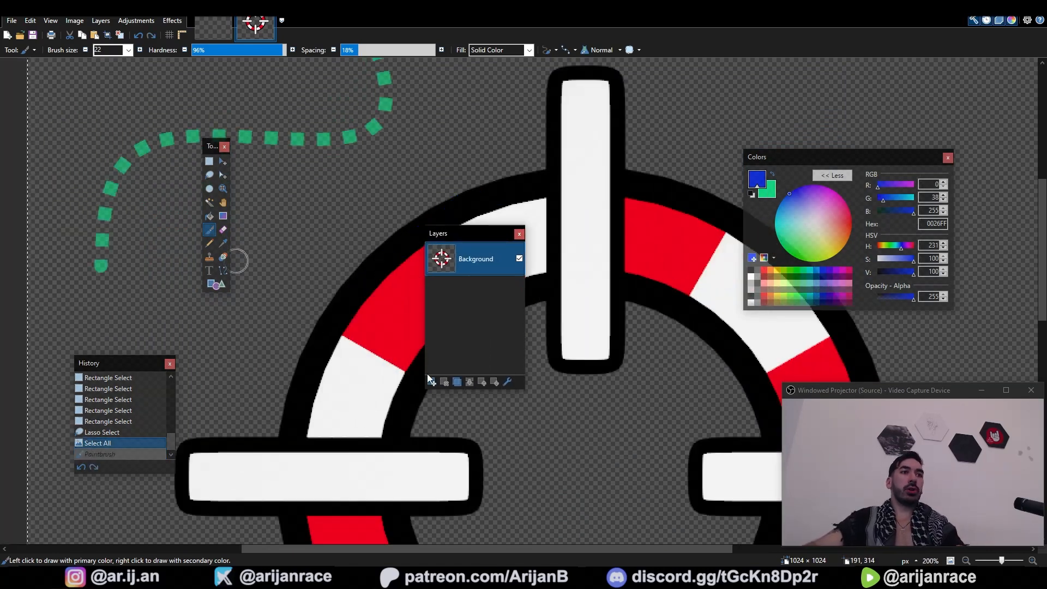
left_click(432, 381)
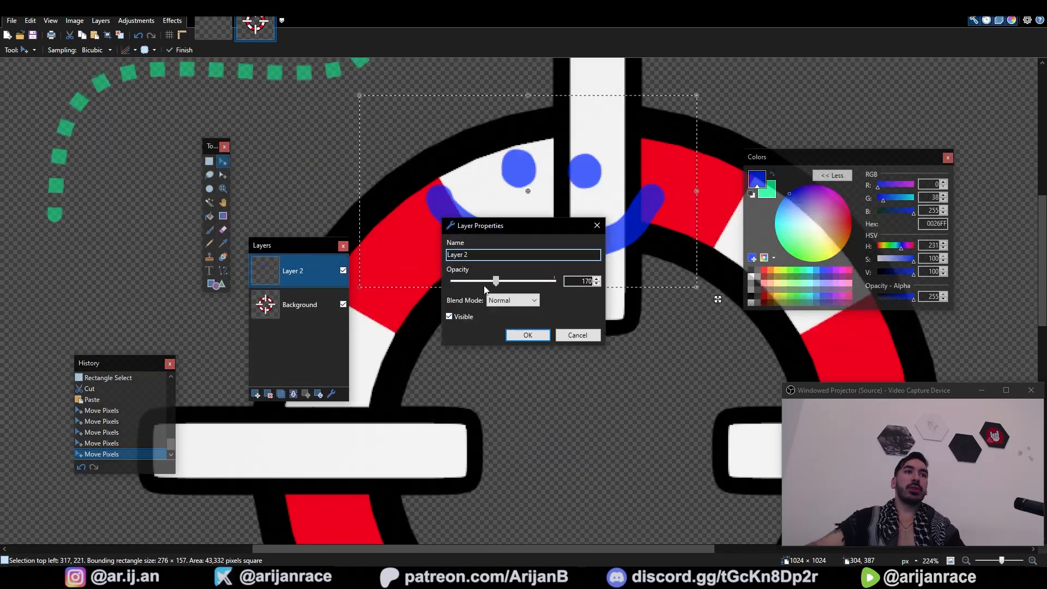
left_click(511, 300)
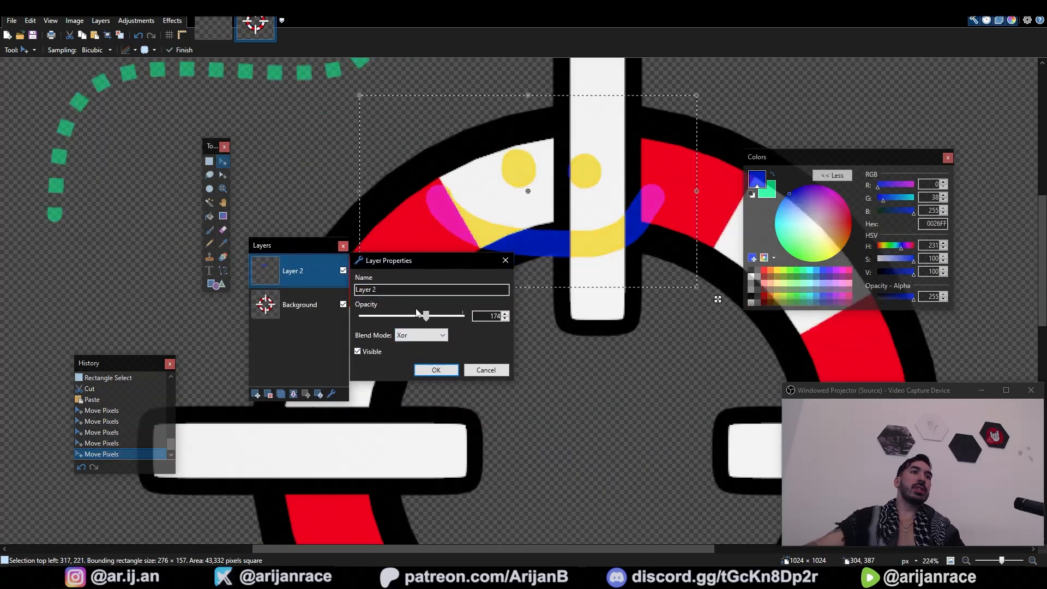
left_click_drag(425, 315, 464, 315)
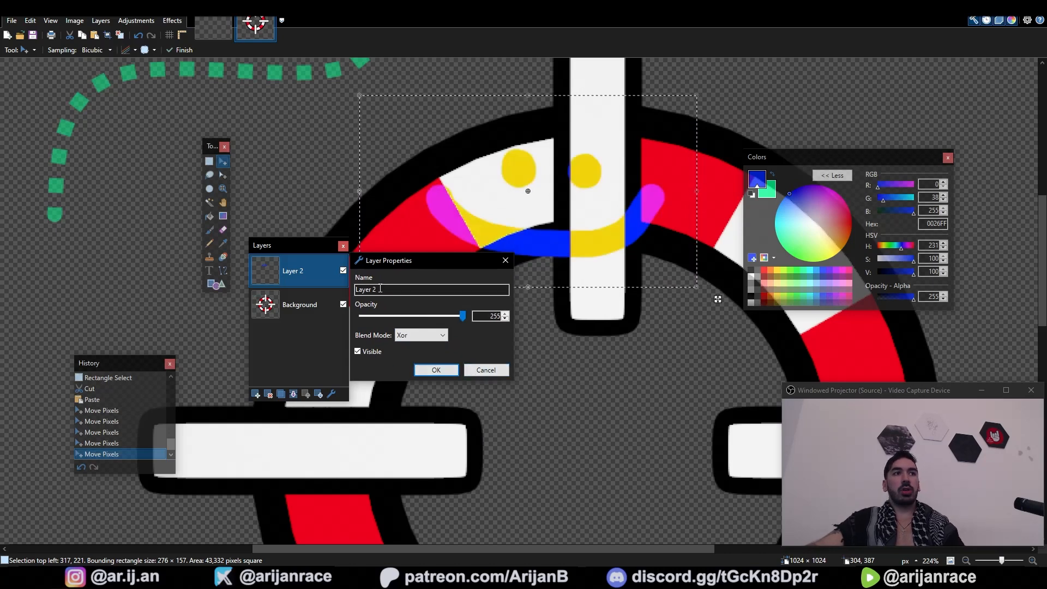
left_click(435, 369)
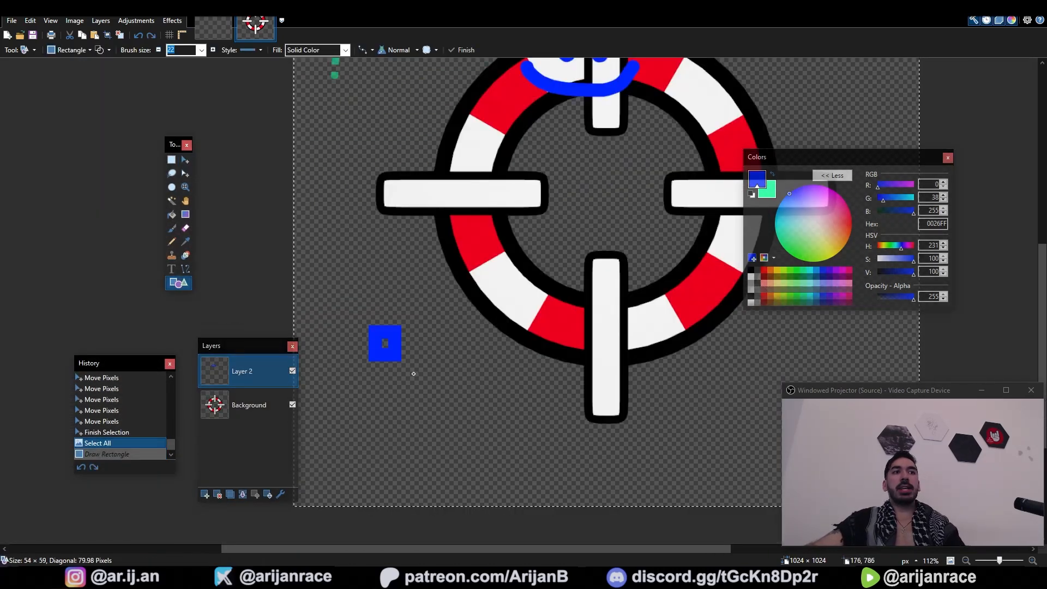
Step: Drag out a blue shape, cycle through arrow and lightning bolt, then finish a blue-and-green trapezoid
left_click_drag(384, 343, 514, 460)
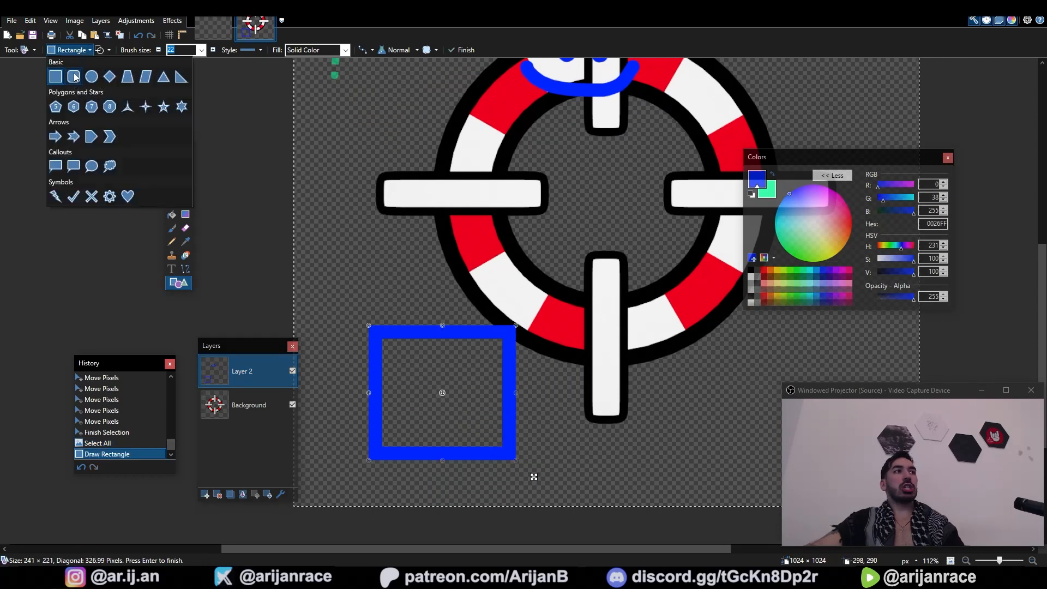
left_click(73, 136)
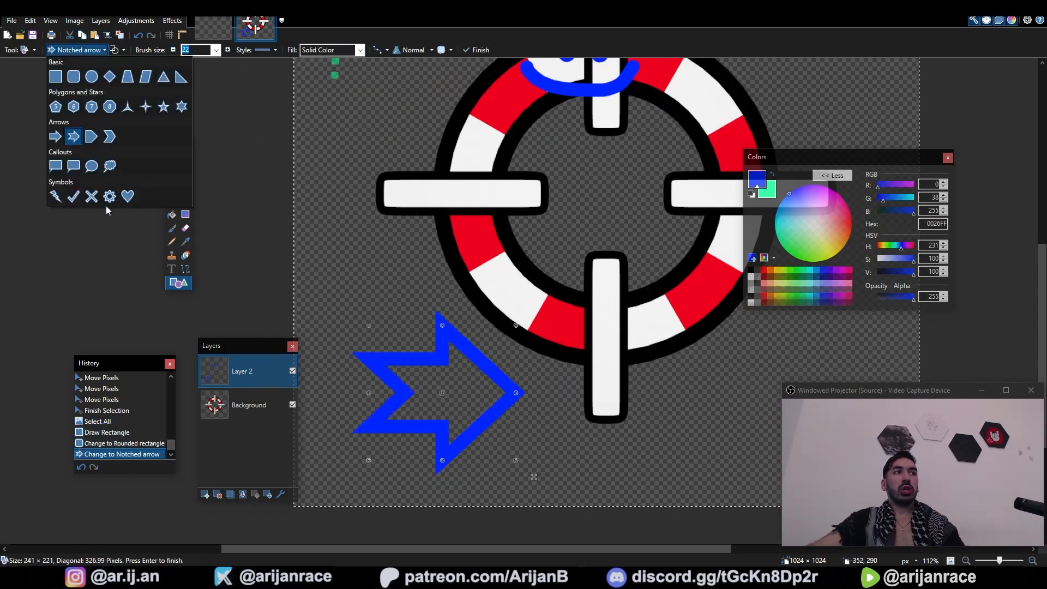
left_click(144, 76)
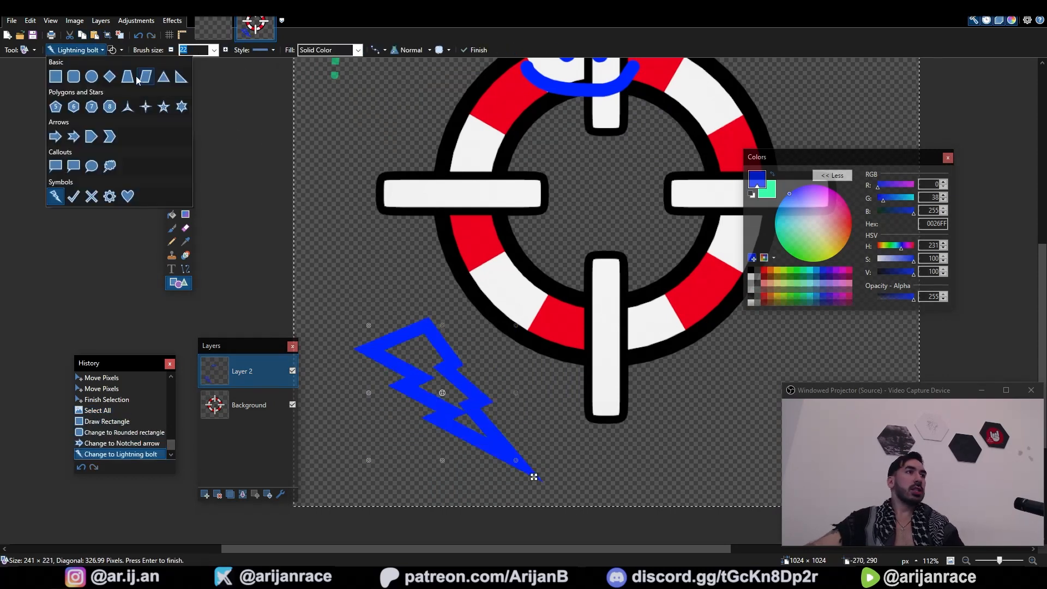
left_click(128, 77)
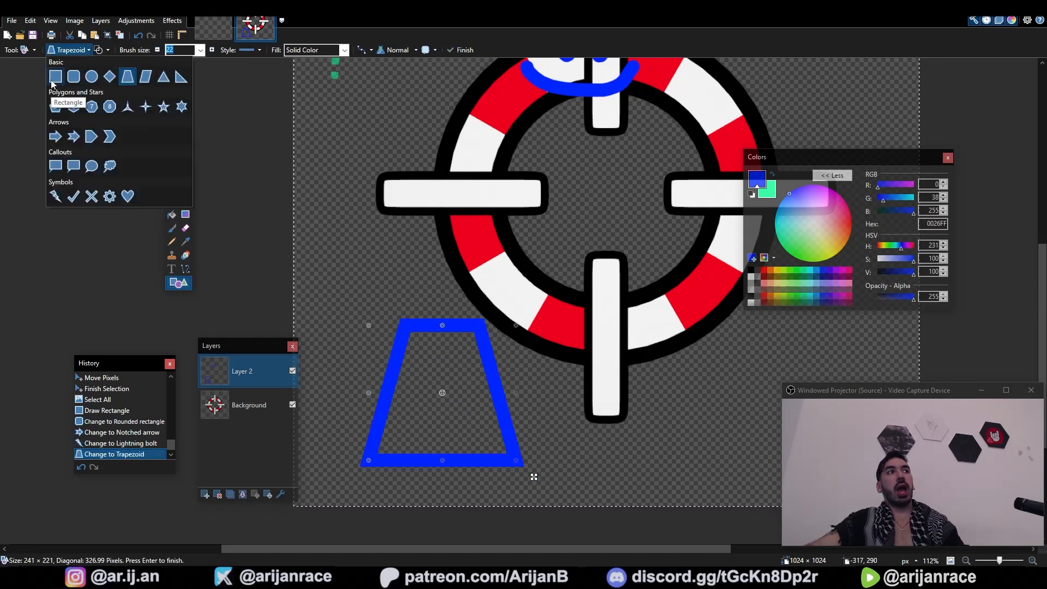
mouse_move(74, 76)
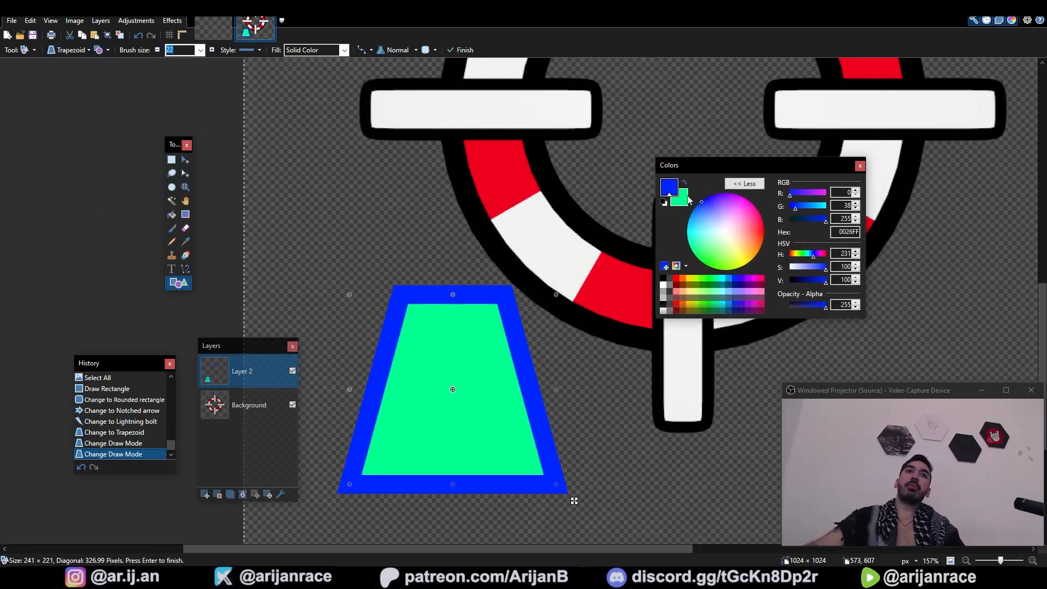
mouse_move(389, 167)
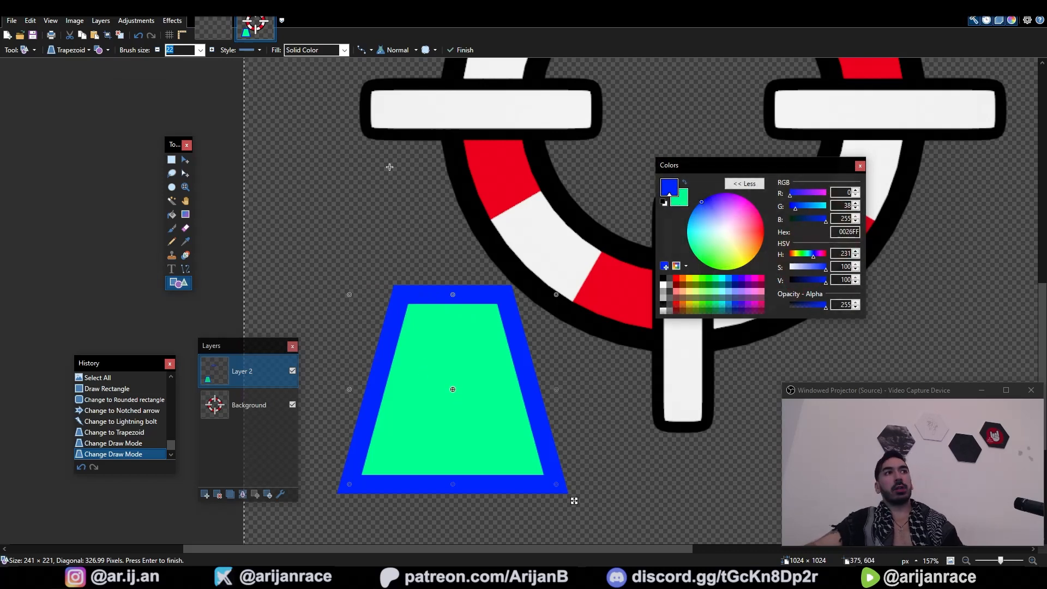
left_click(344, 50)
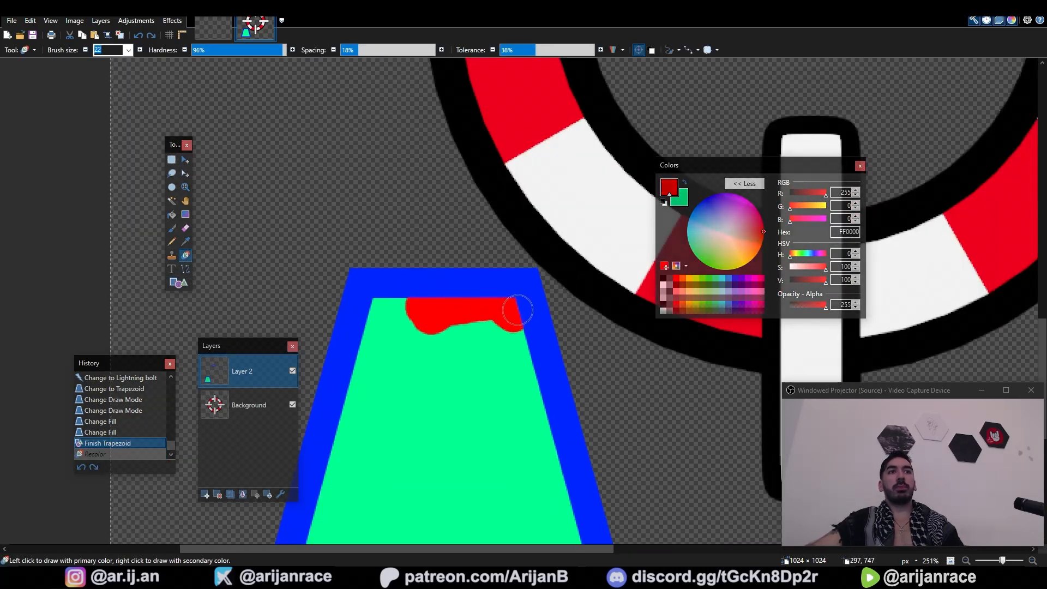
Step: Brush red over part of the trapezoid's green fill with the Recolor tool
left_click_drag(517, 310, 467, 315)
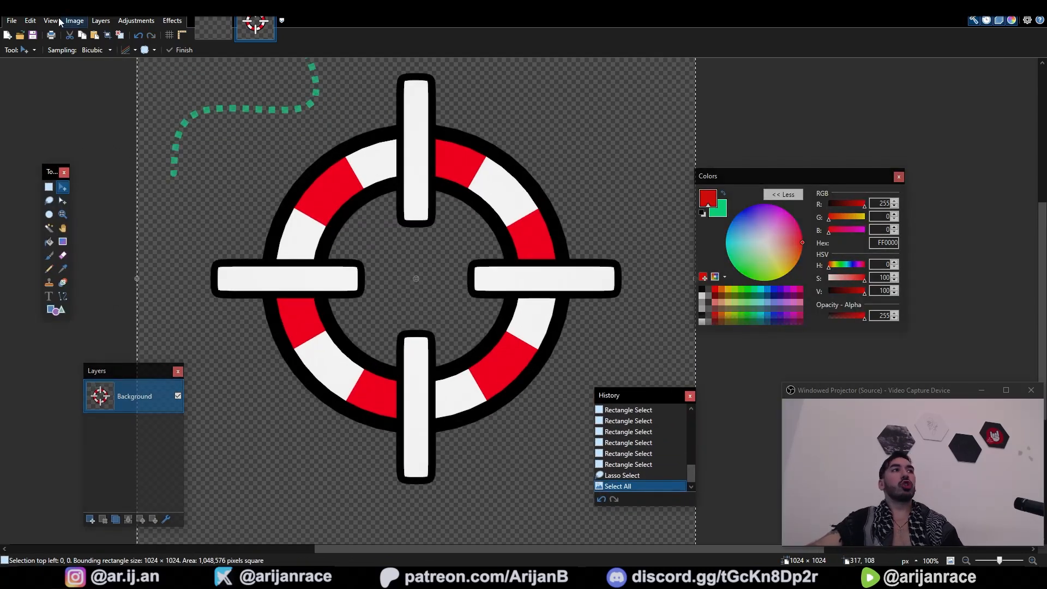
Step: Flip the whole crosshair image horizontally, add a layer, and flip the scribble layer horizontally
left_click(74, 20)
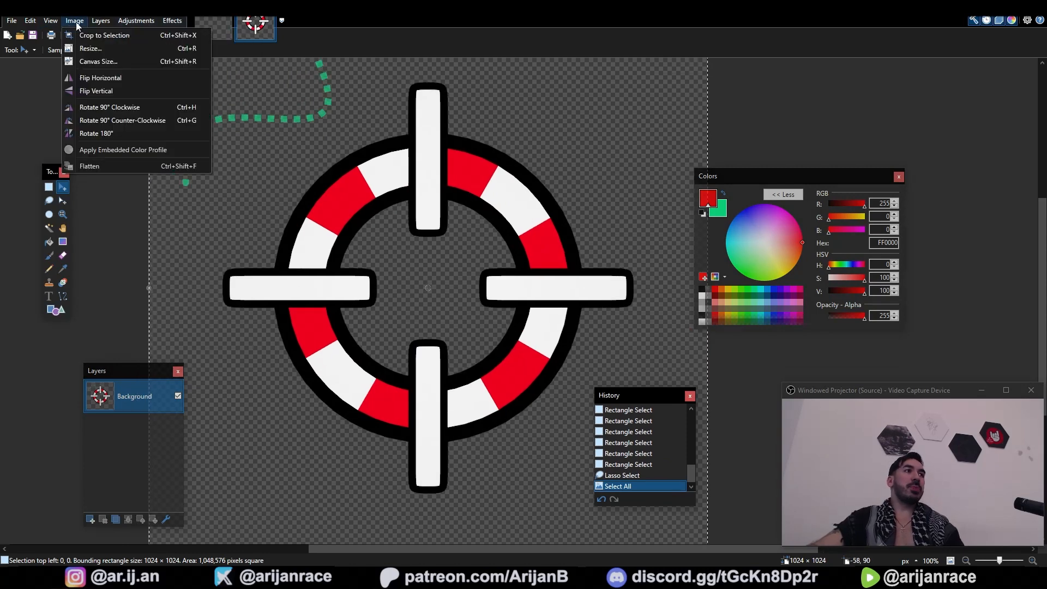
left_click(100, 77)
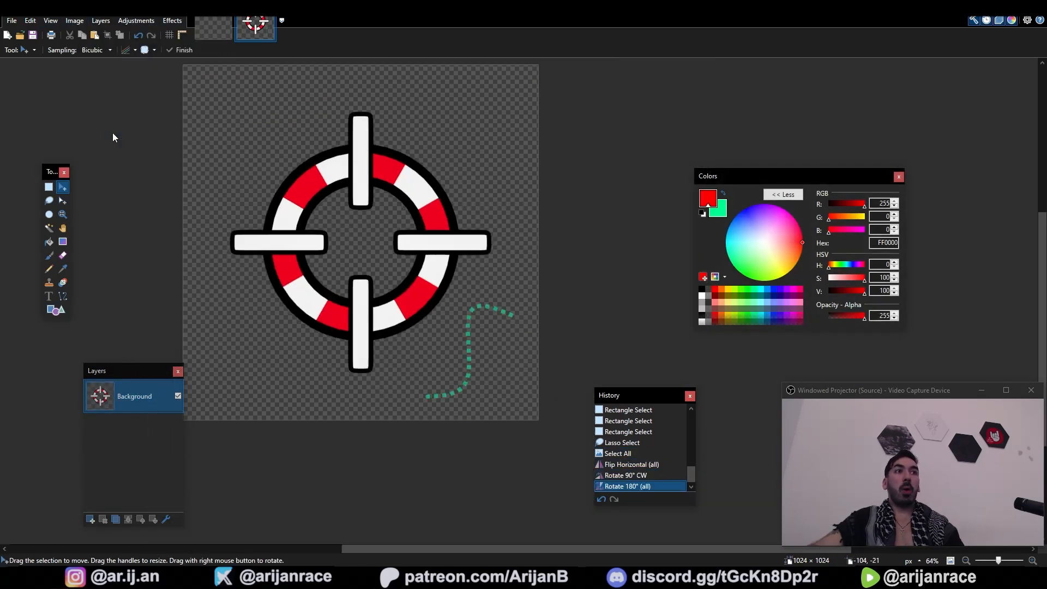
left_click(101, 20)
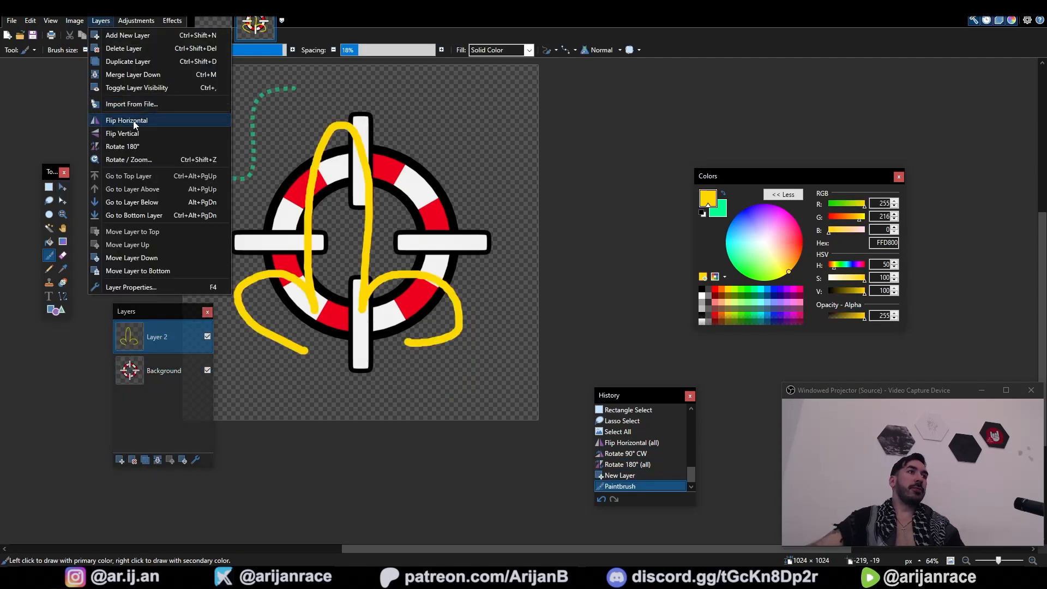
left_click(125, 119)
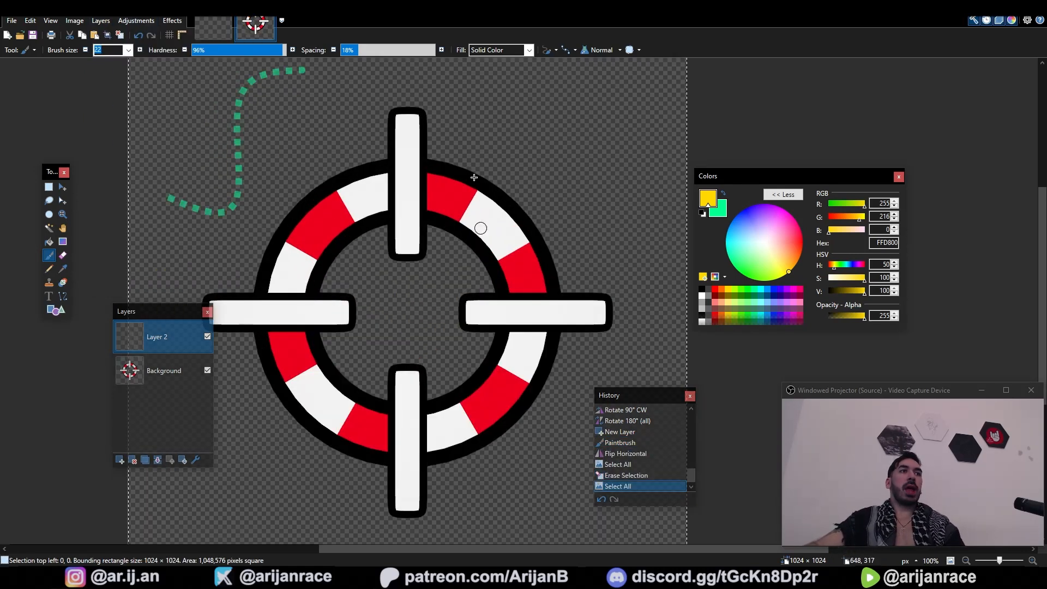
Step: Apply black and white to the top layer, invert the icon layer's colours, and open the film still
left_click(136, 20)
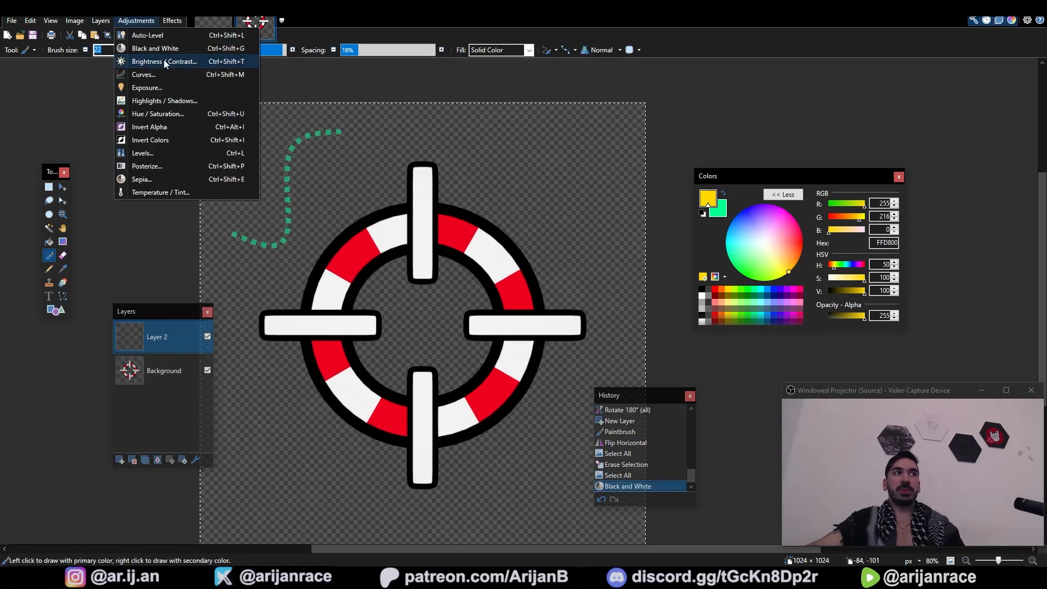
left_click(164, 61)
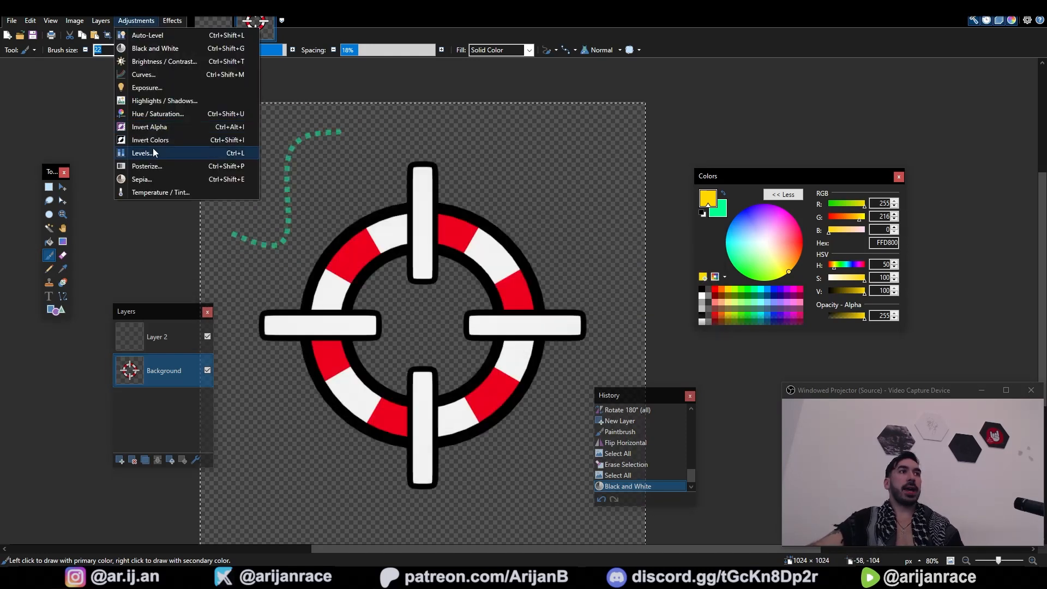
left_click(149, 140)
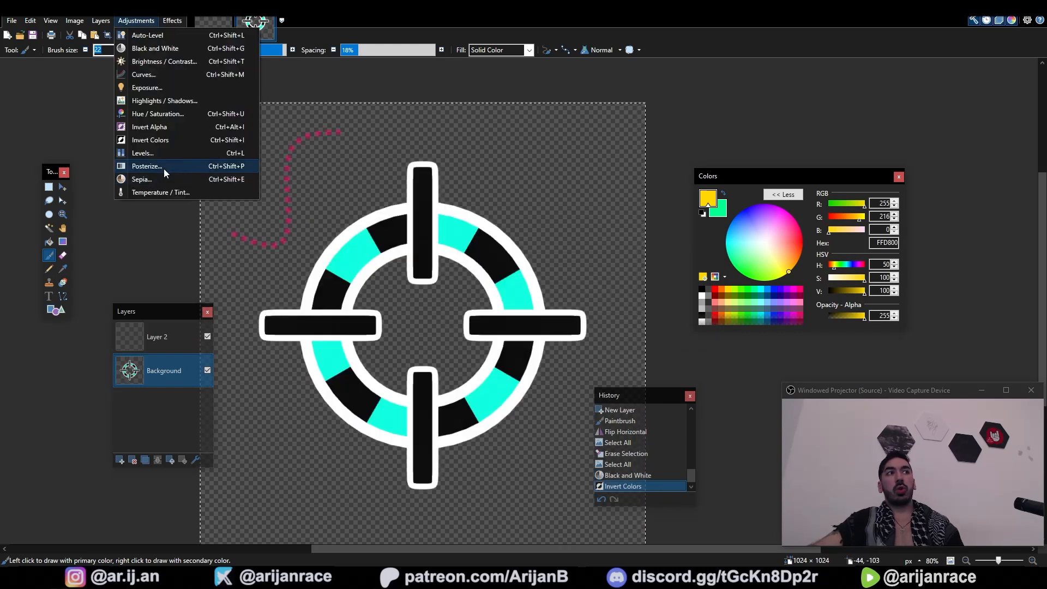
left_click(146, 166)
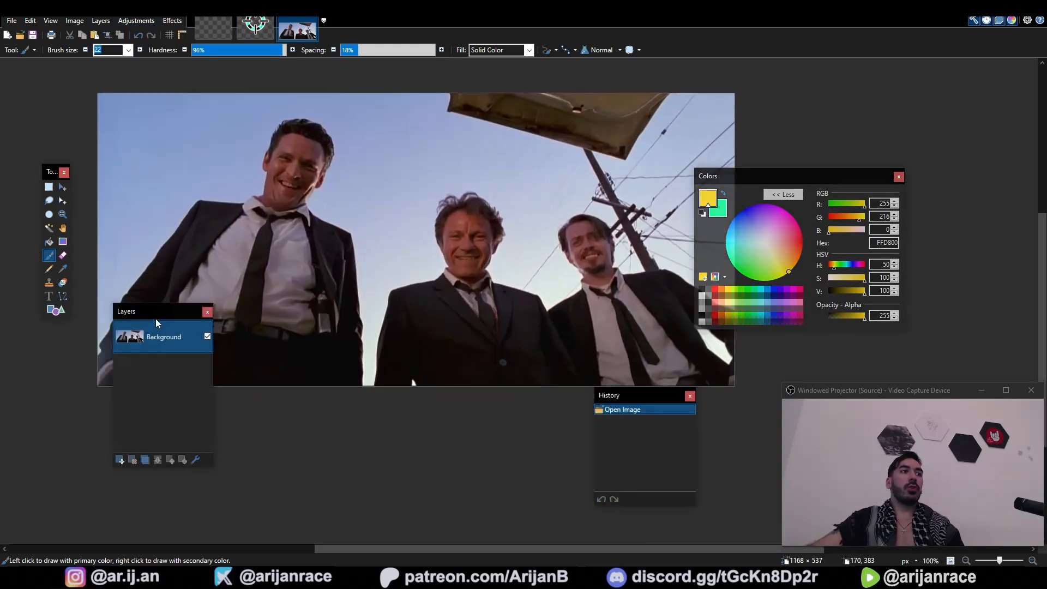
Step: Browse the Adjustments menu and the Blur and Noise effects for the photo
left_click(136, 20)
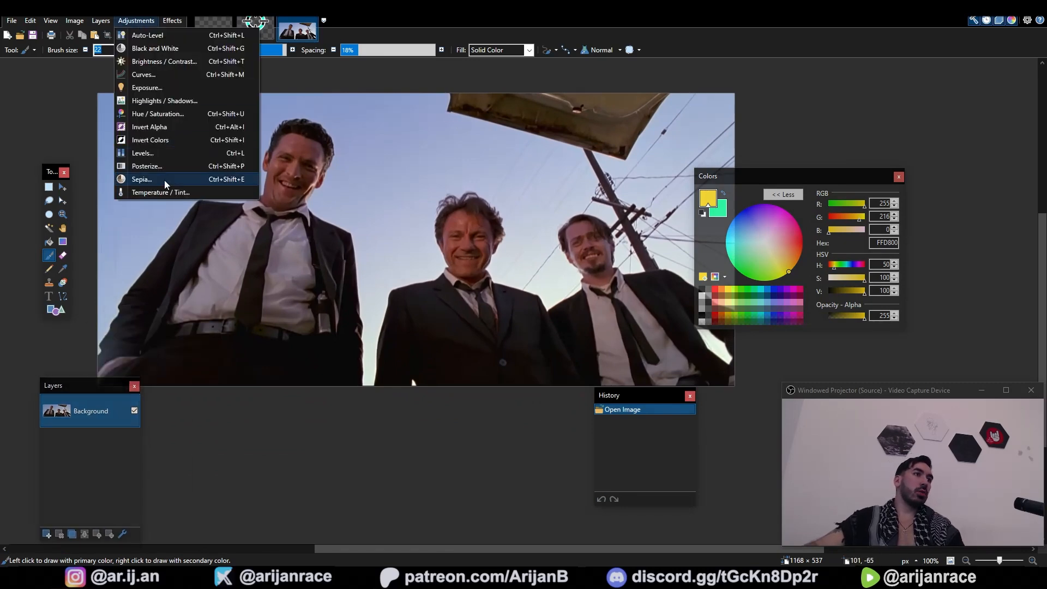
left_click(148, 167)
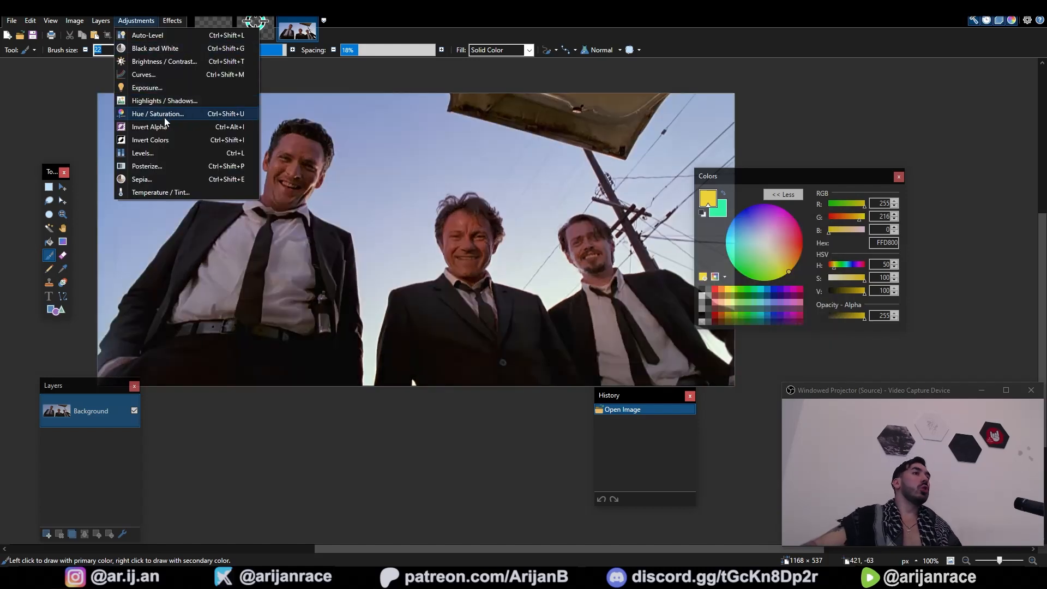
mouse_move(143, 153)
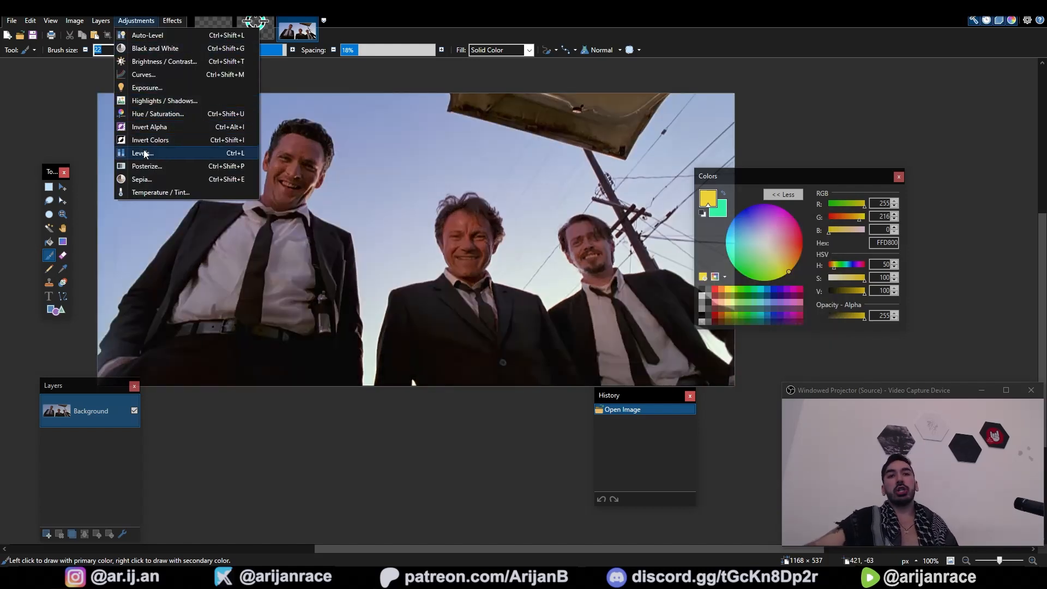
left_click(172, 20)
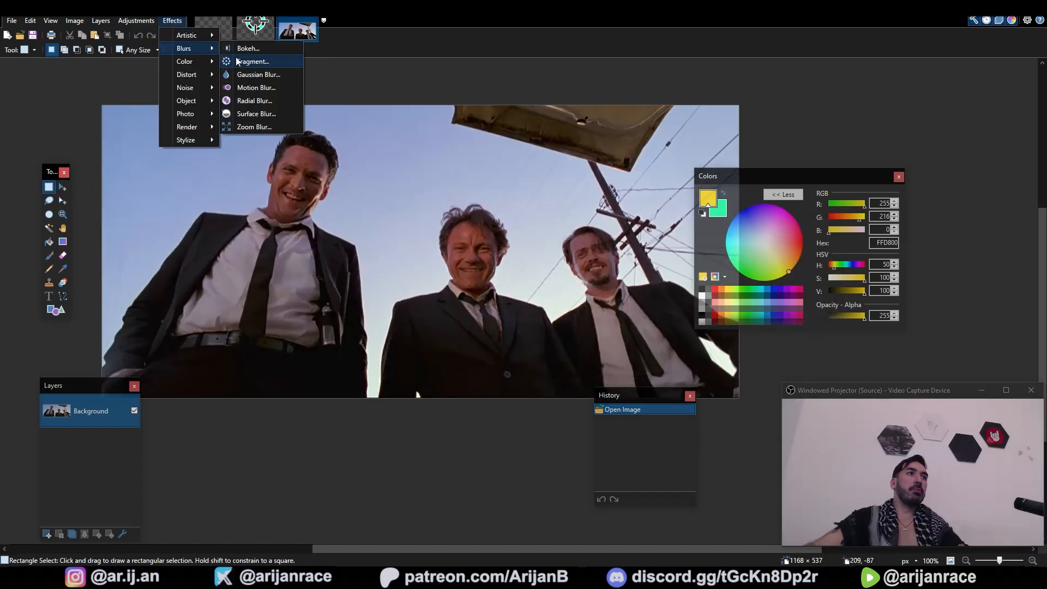
left_click(258, 74)
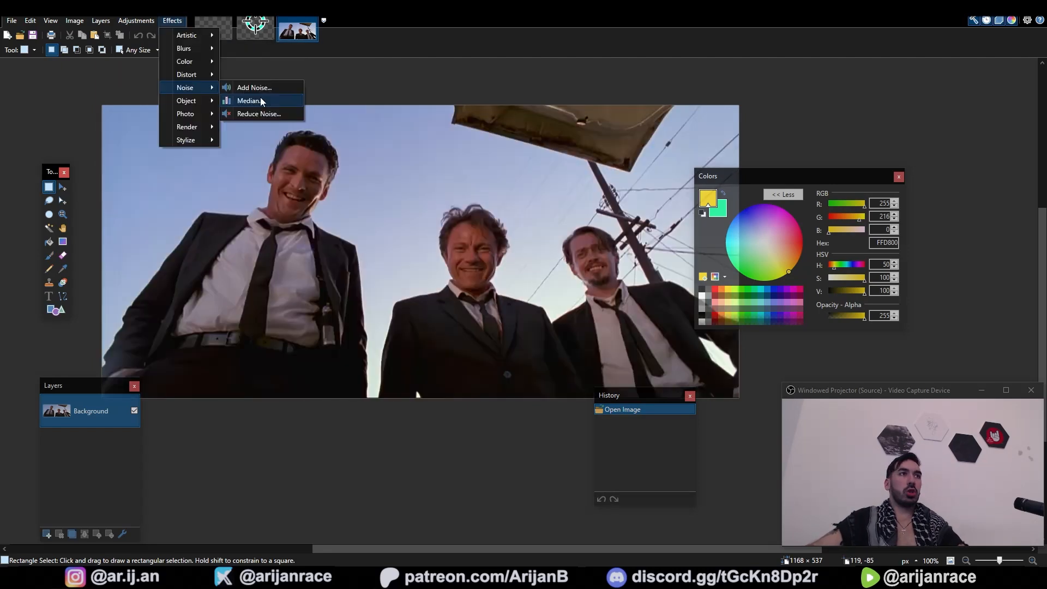
Step: Preview Add Noise on the photo, then apply Sharpen with an increased amount
left_click(253, 87)
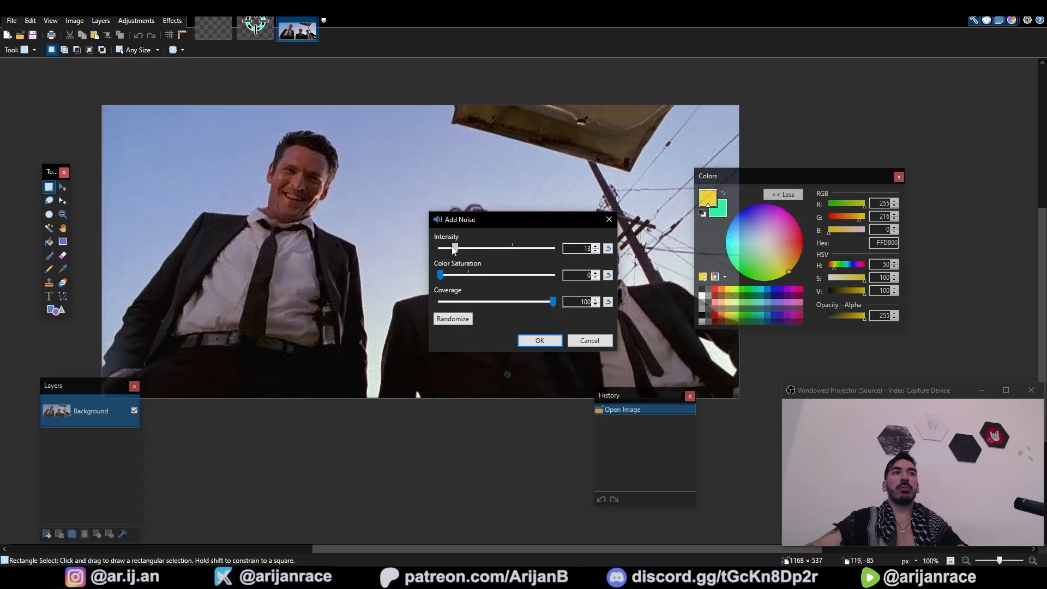
left_click_drag(453, 249, 470, 248)
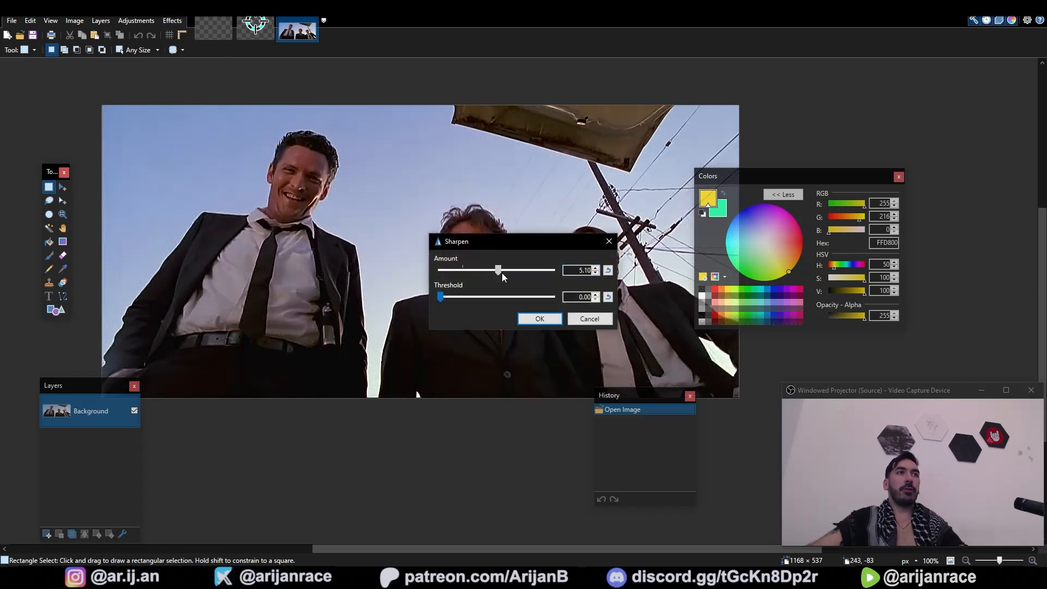
left_click_drag(498, 270, 503, 270)
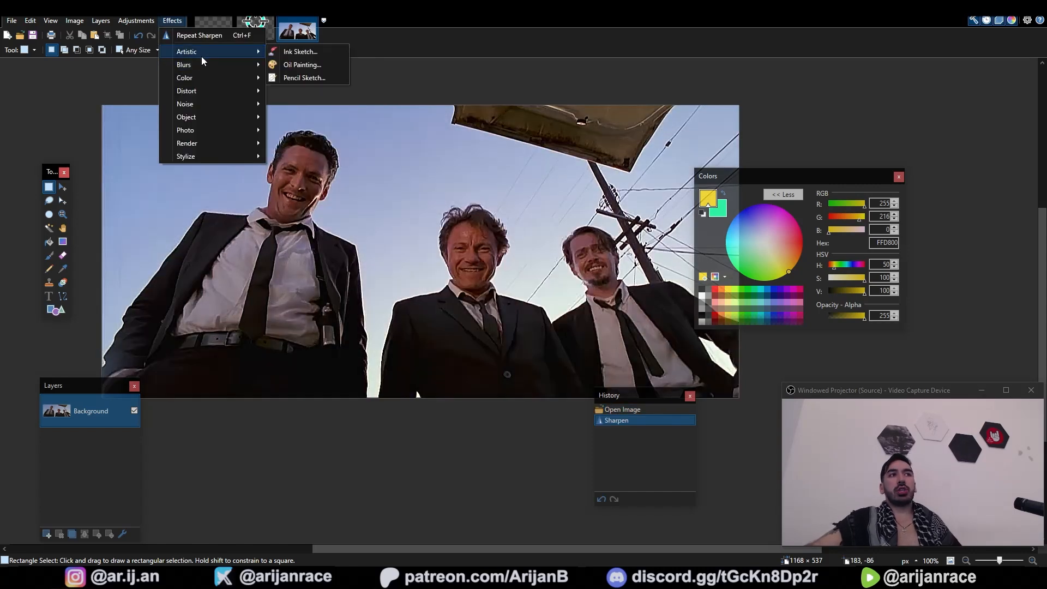
left_click(136, 20)
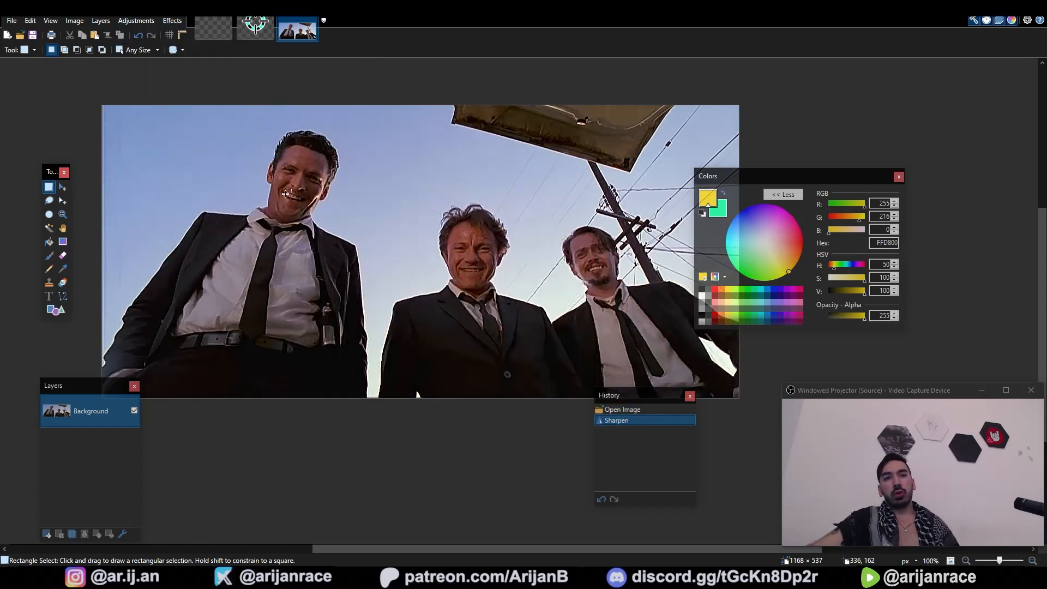
Step: Rectangle-select the left man's head and raise its hue in Hue / Saturation
left_click_drag(160, 155, 375, 283)
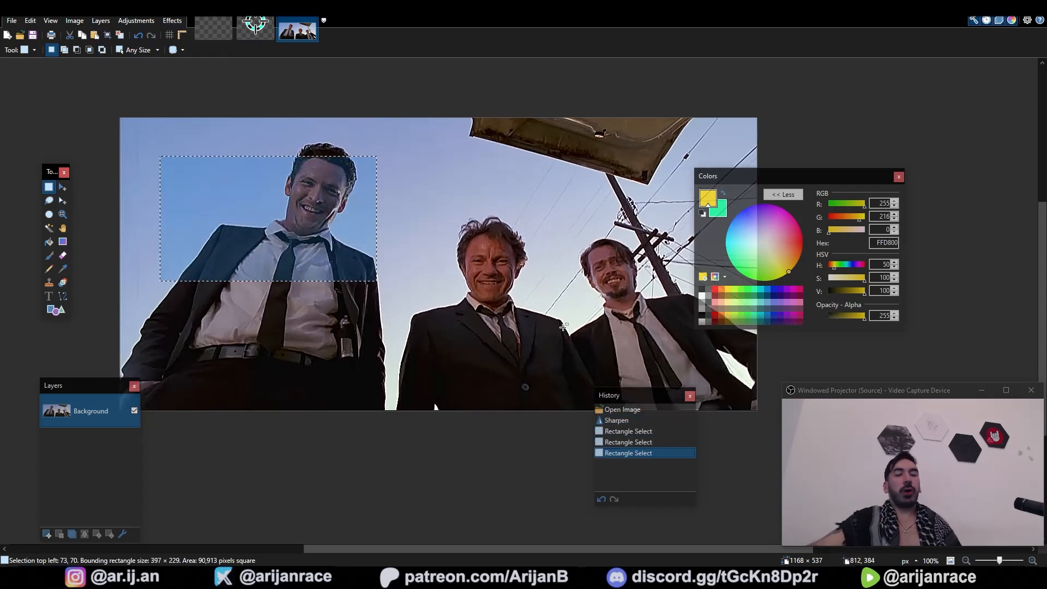
mouse_move(579, 346)
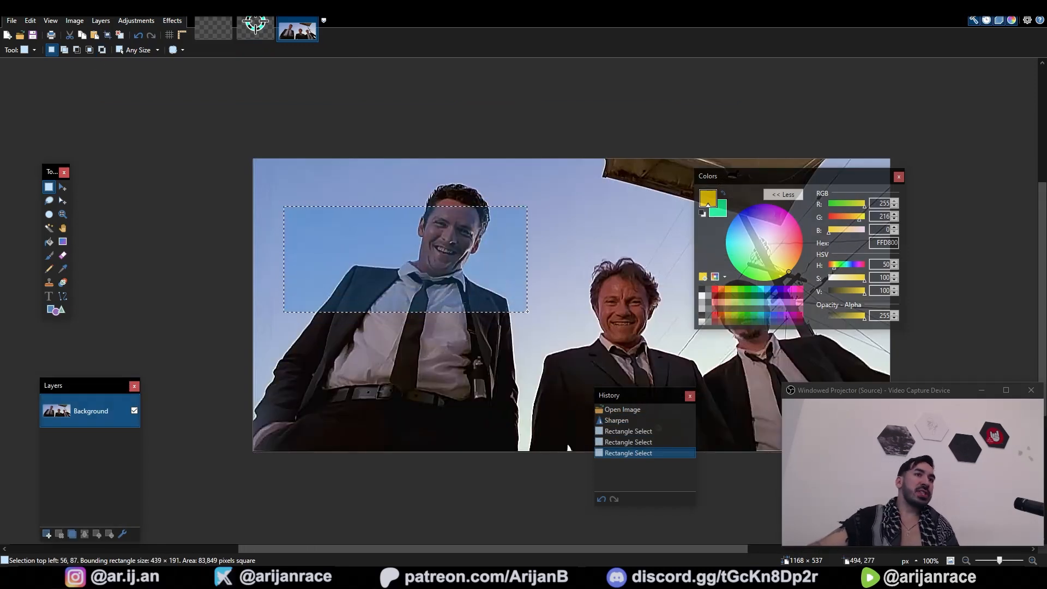
left_click(137, 20)
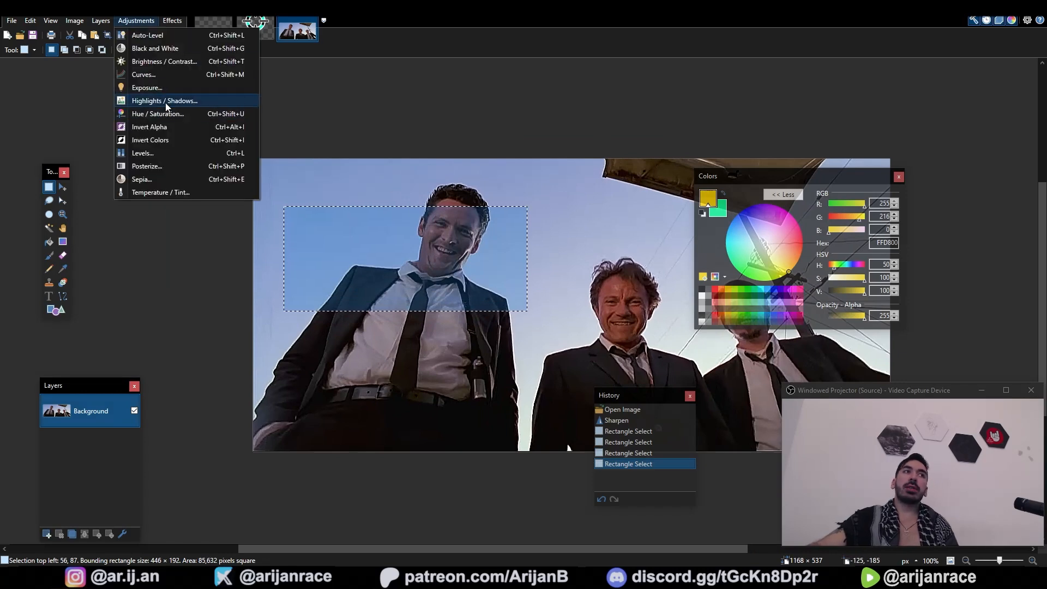
left_click(158, 114)
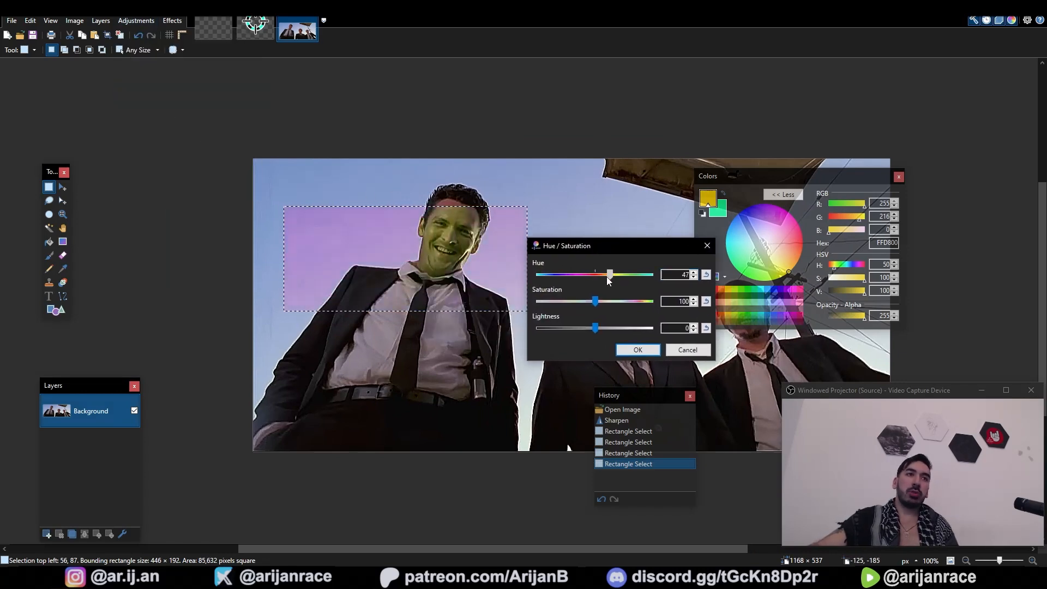
left_click_drag(608, 274, 635, 274)
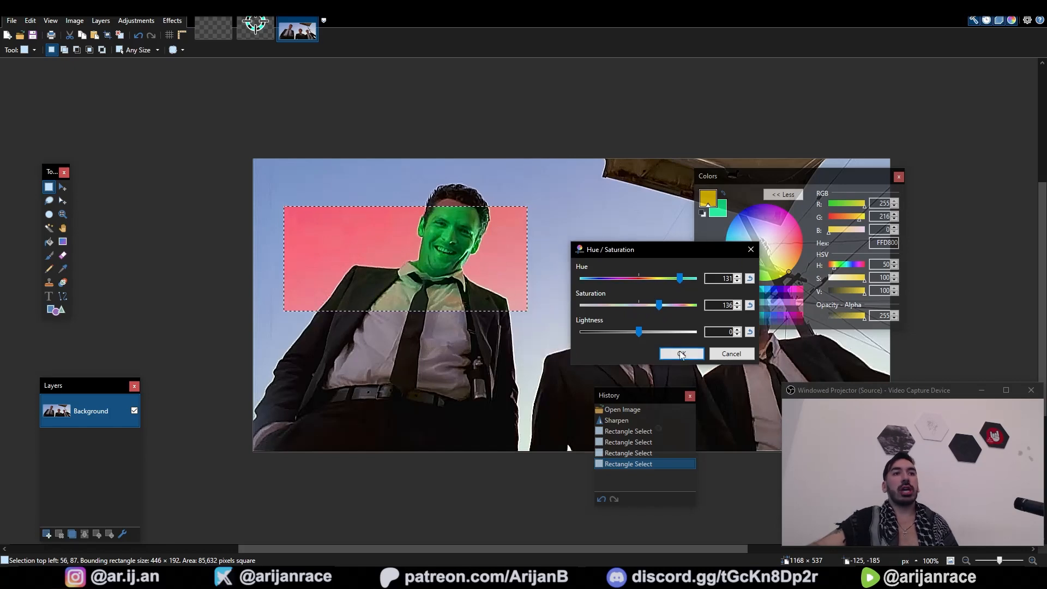
left_click(681, 353)
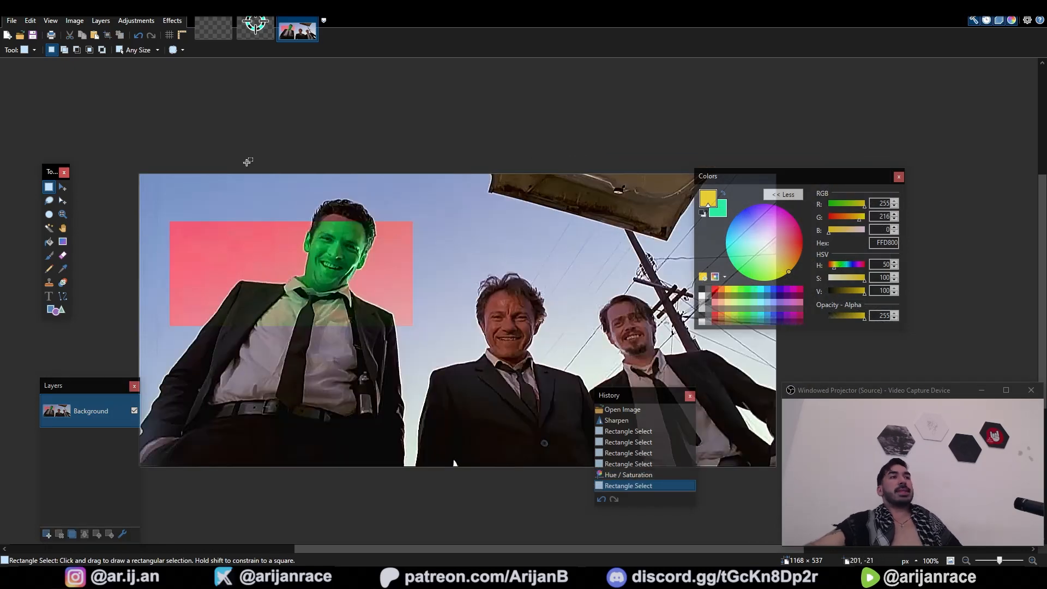